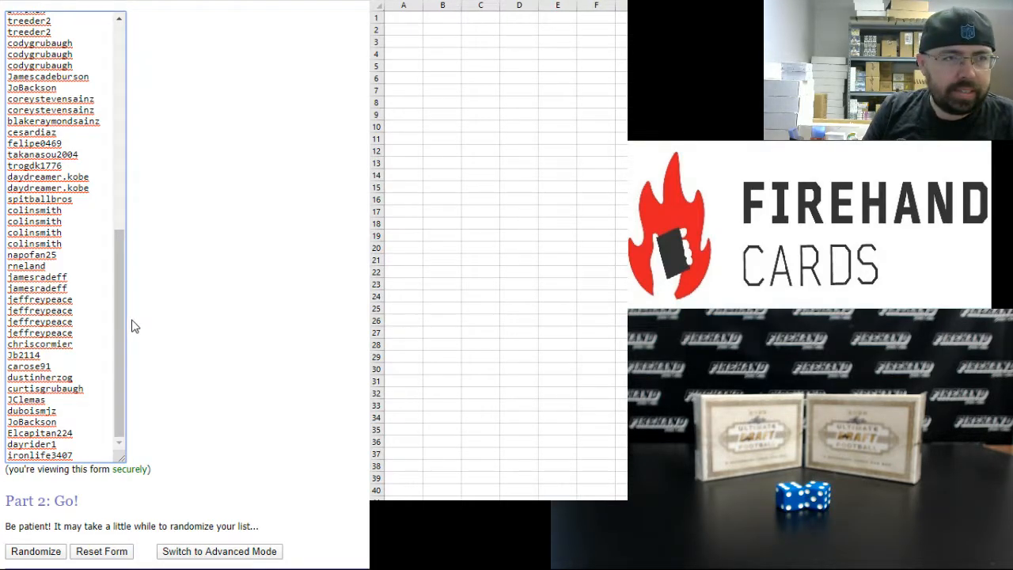
pyautogui.moveTo(125, 331)
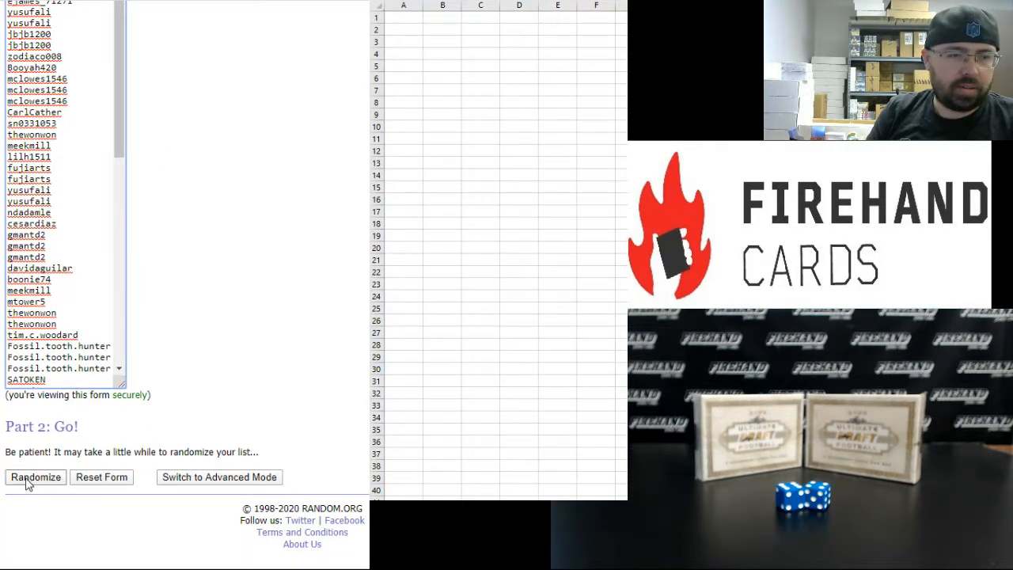
# Randomize the 80-username list, then hit Again repeatedly until it has been shuffled nine times.
pyautogui.click(35, 477)
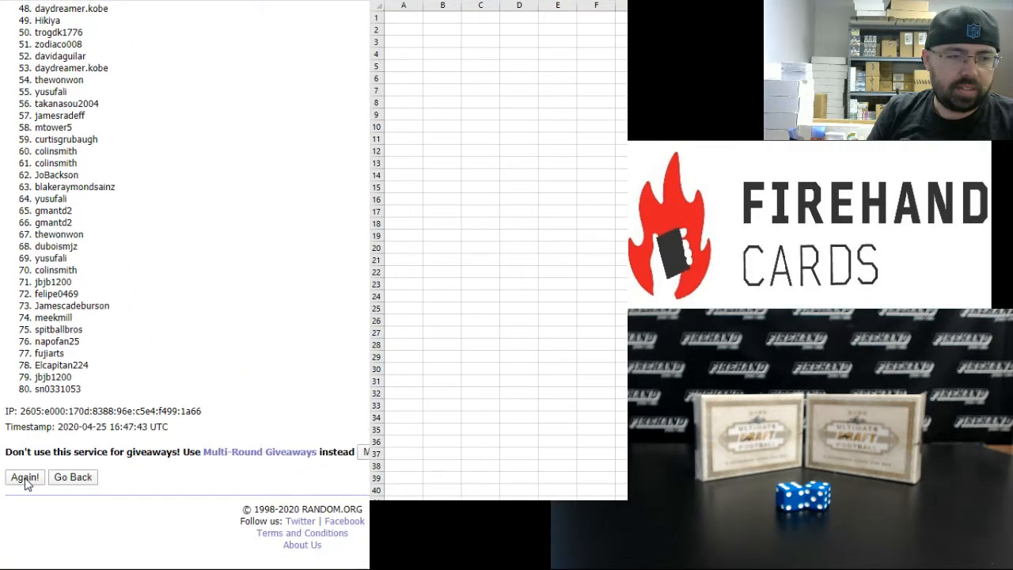
pyautogui.click(24, 477)
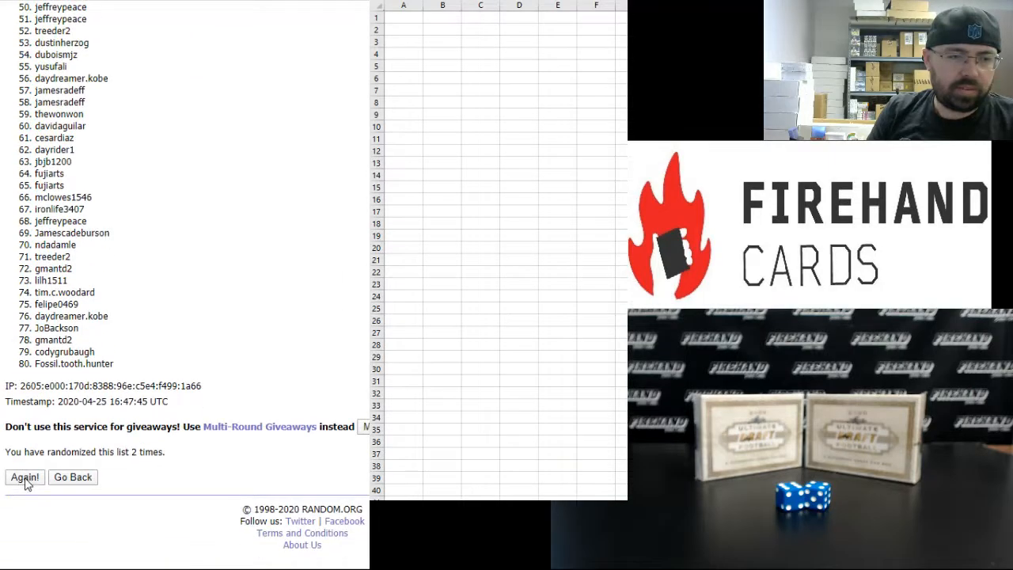
pyautogui.click(24, 476)
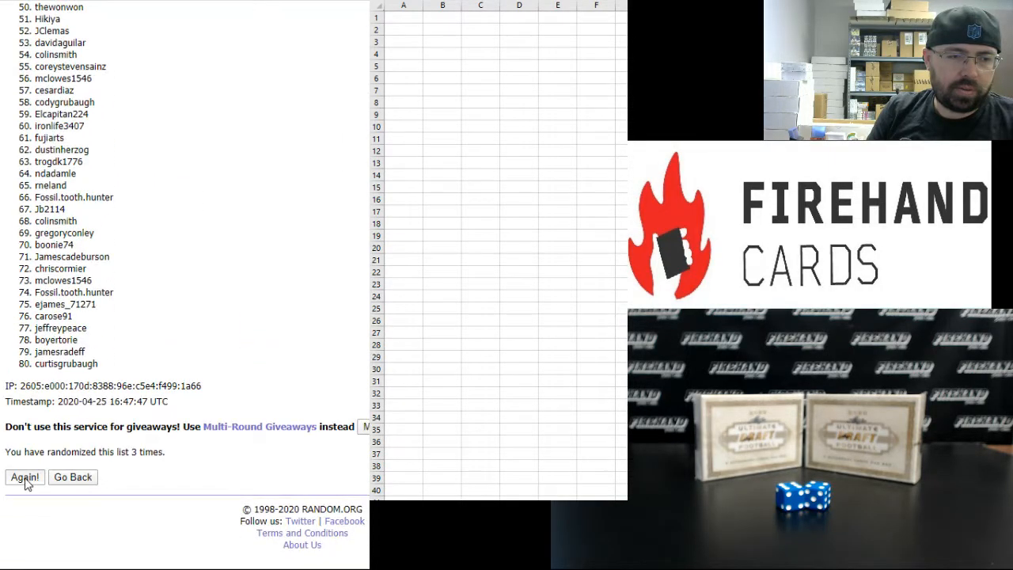
pyautogui.click(24, 476)
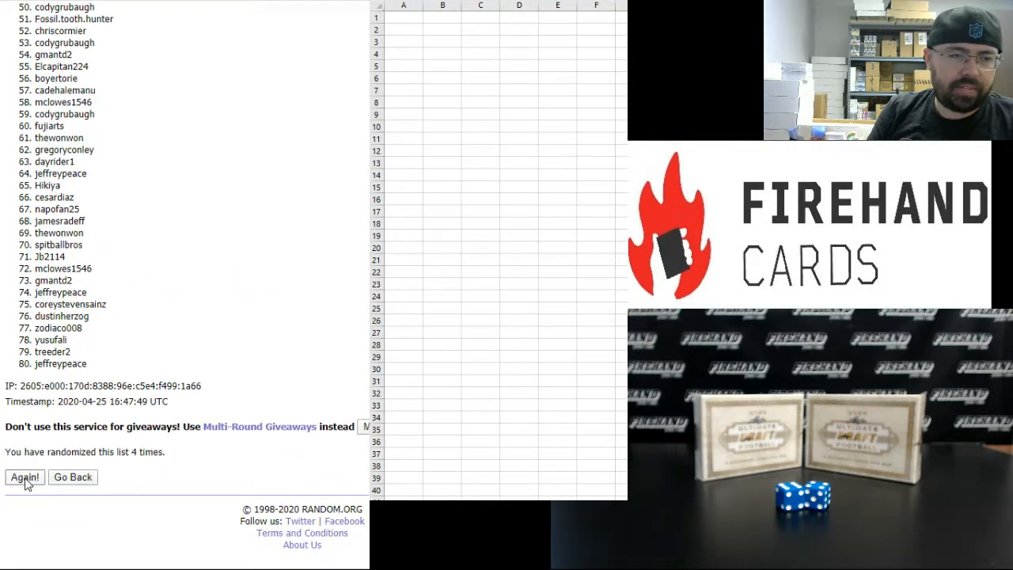
pyautogui.click(23, 476)
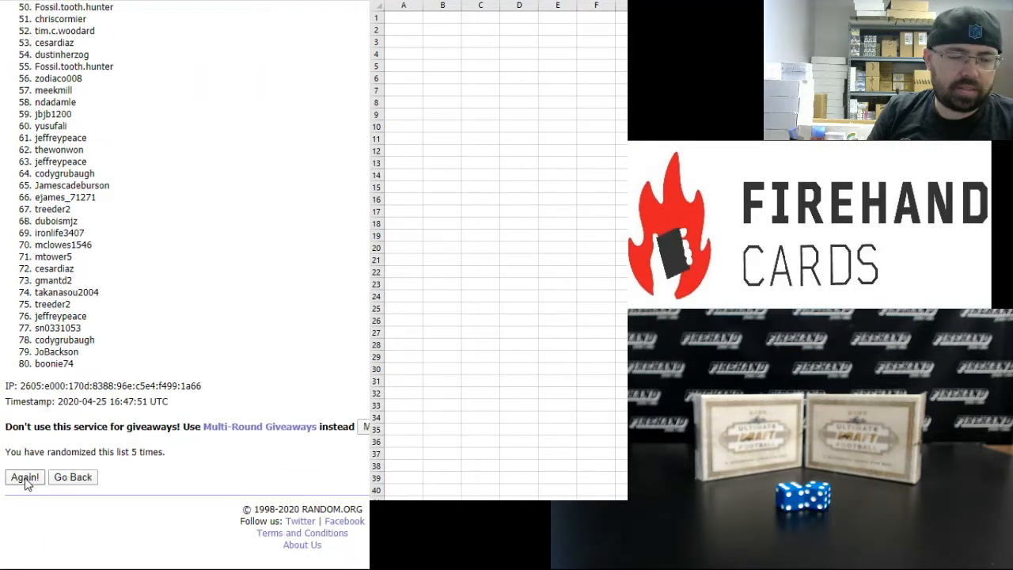
pyautogui.click(25, 476)
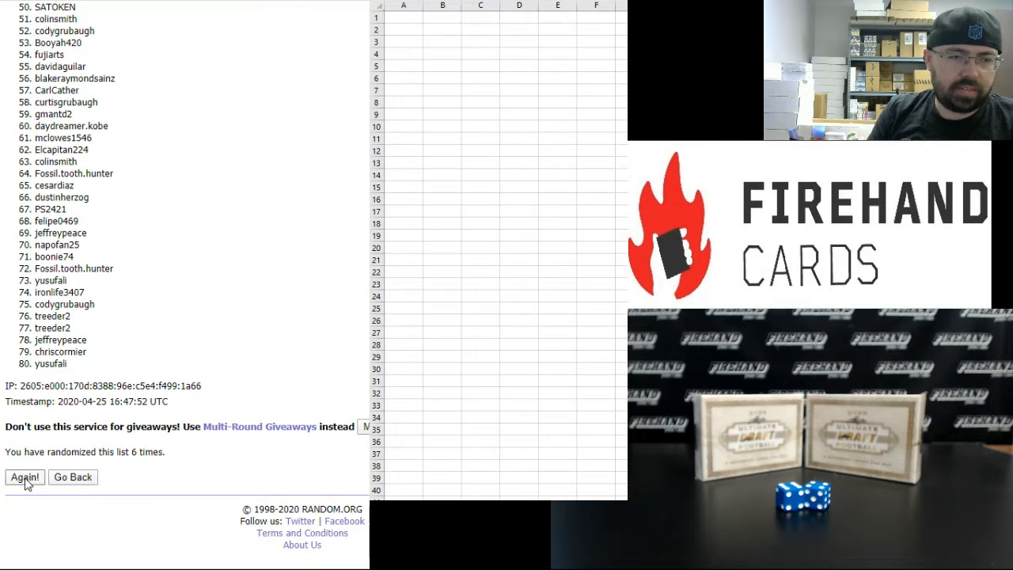
pyautogui.click(24, 477)
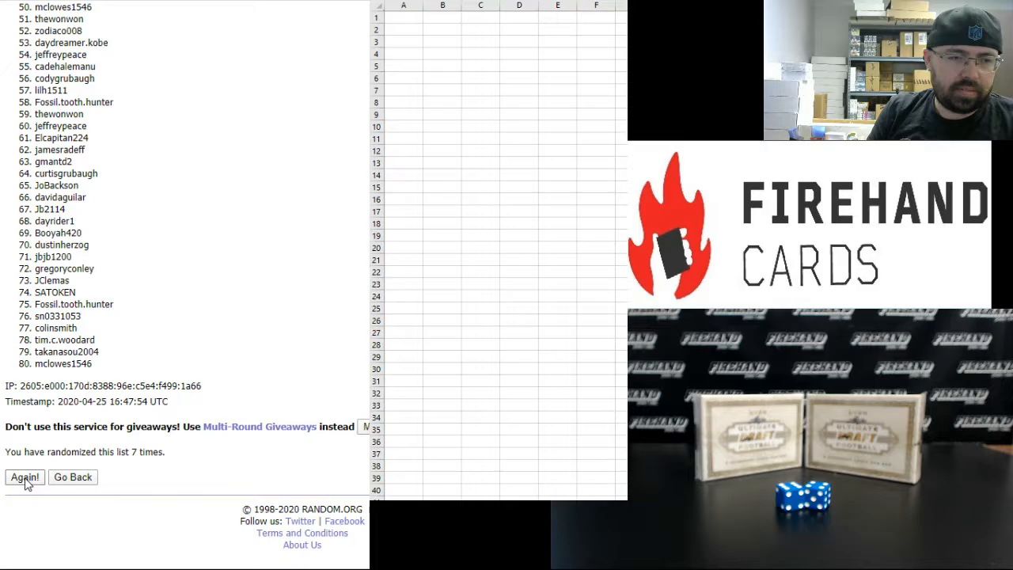
pyautogui.click(24, 476)
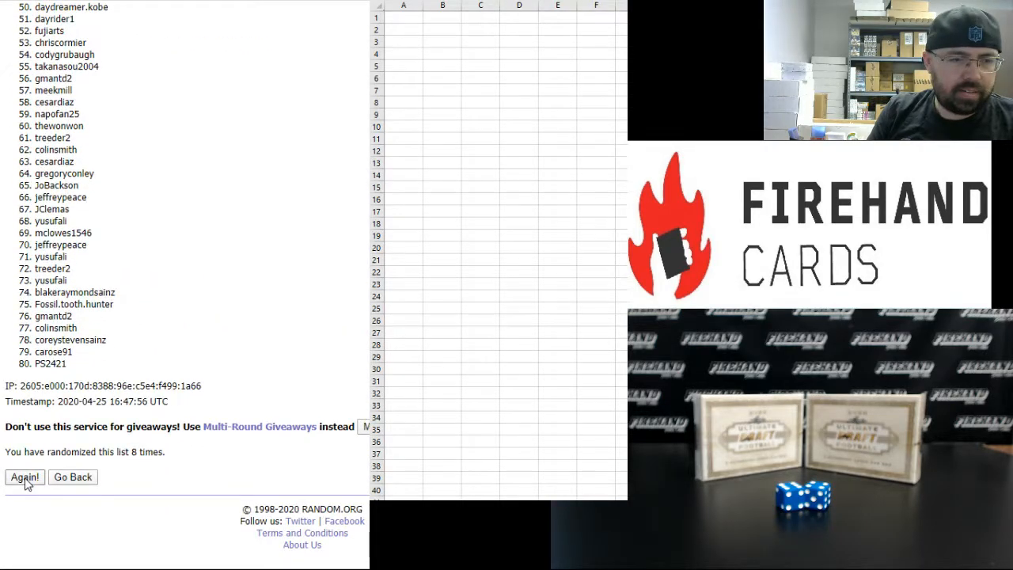
pyautogui.click(24, 476)
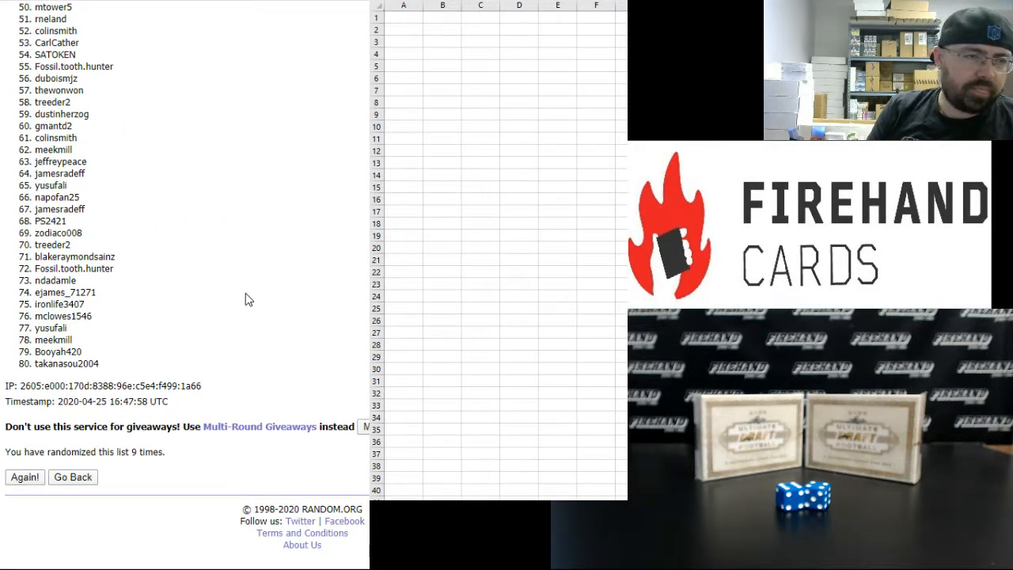
pyautogui.click(25, 476)
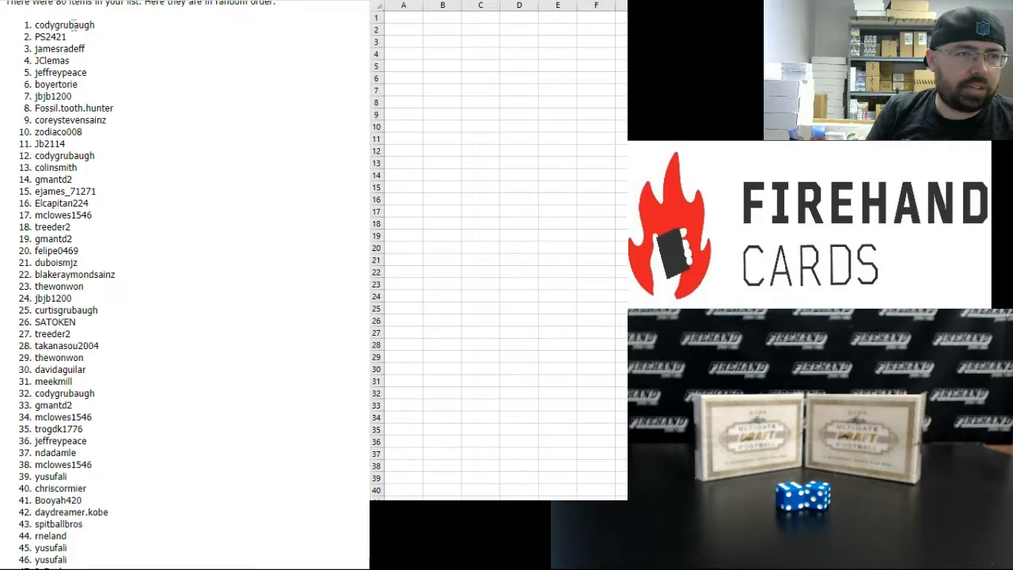
# Select names 1-40 from the results and Paste Special them into cell A1 as HTML.
pyautogui.moveTo(63, 25); pyautogui.dragTo(64, 73)
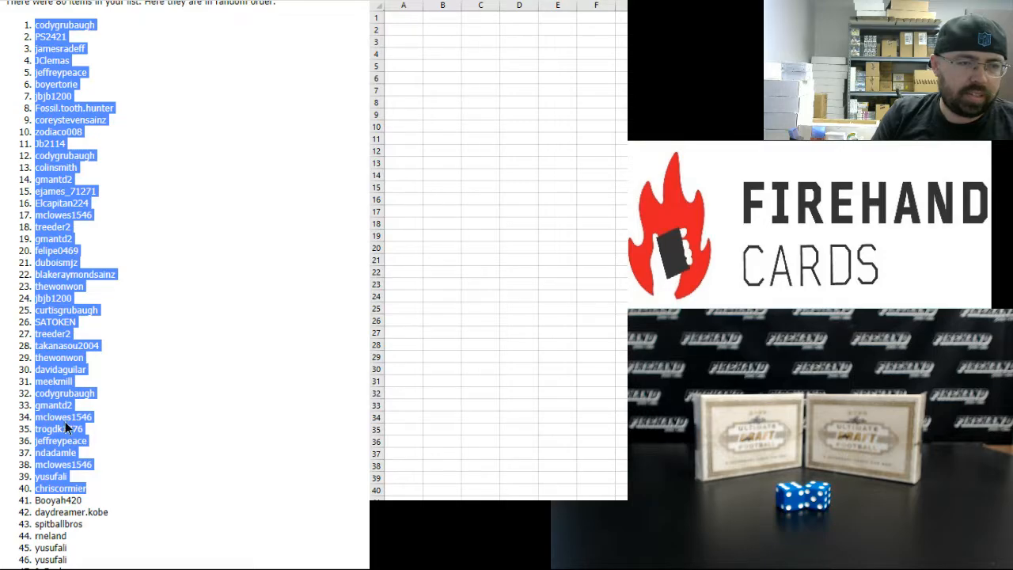
pyautogui.rightClick(404, 16)
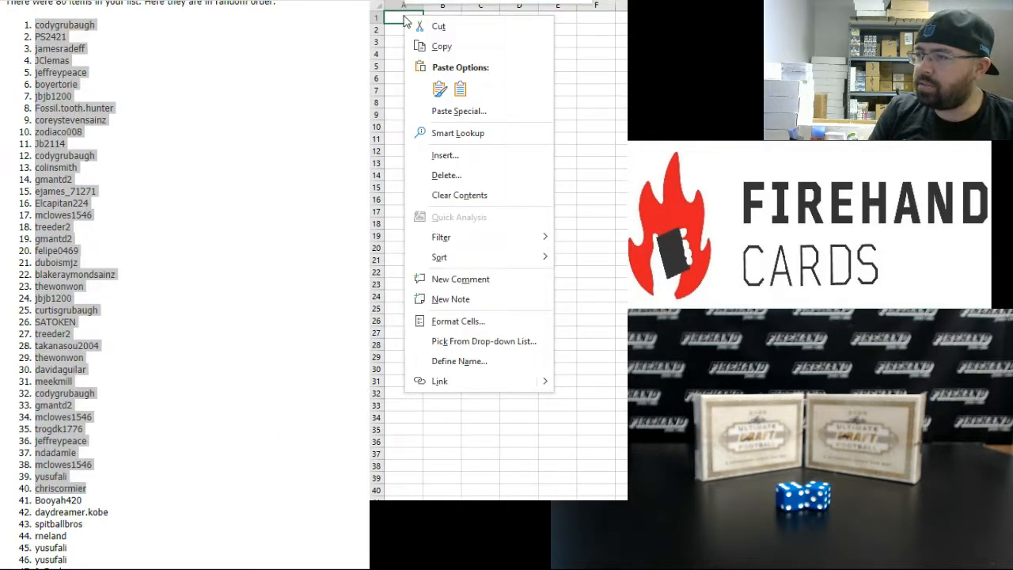
pyautogui.click(459, 111)
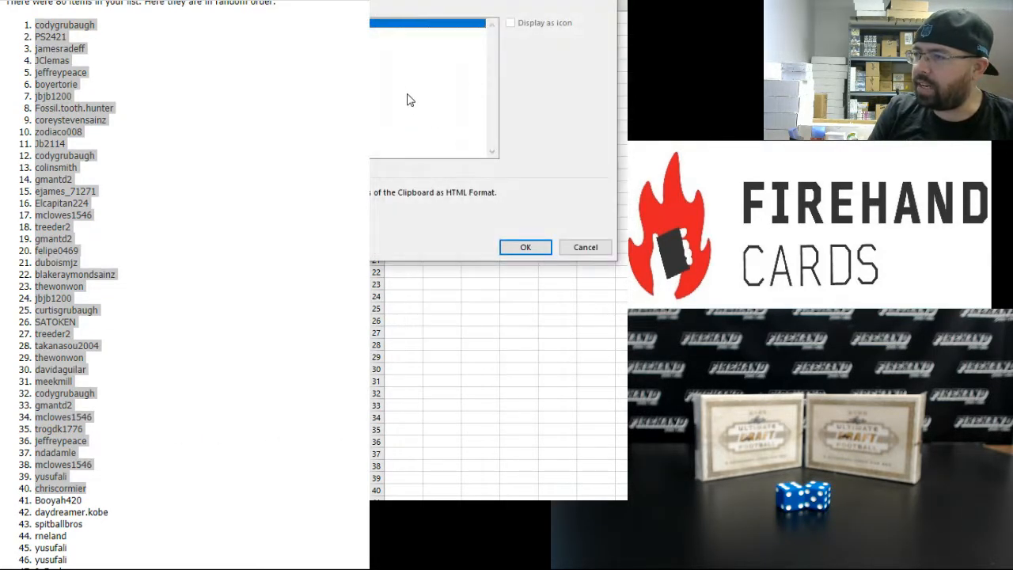
pyautogui.click(526, 247)
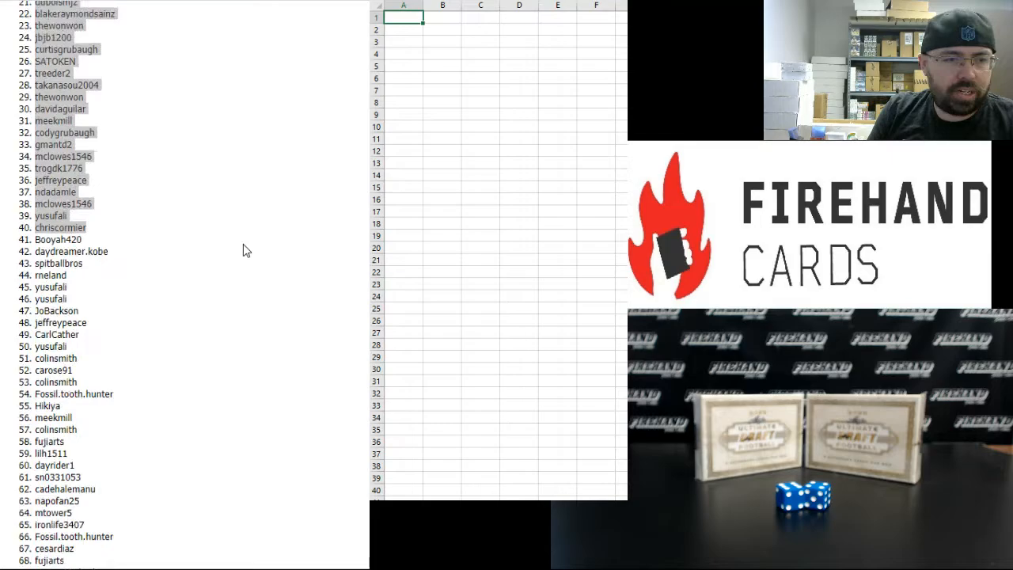
# Re-copy the top 40 shuffled usernames and Paste Special them into column A as Text.
pyautogui.scroll(-3)
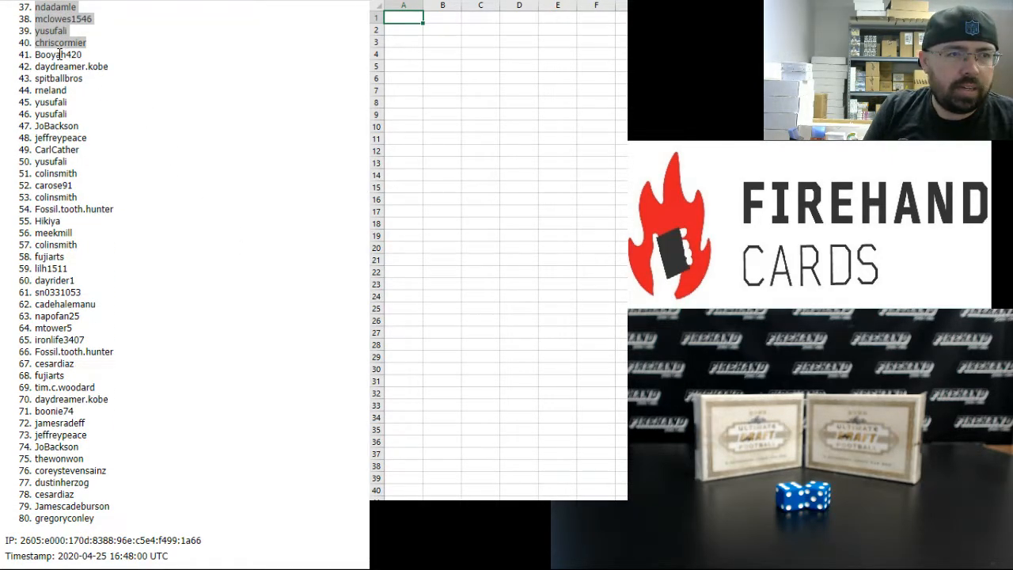
pyautogui.moveTo(59, 54); pyautogui.dragTo(51, 89)
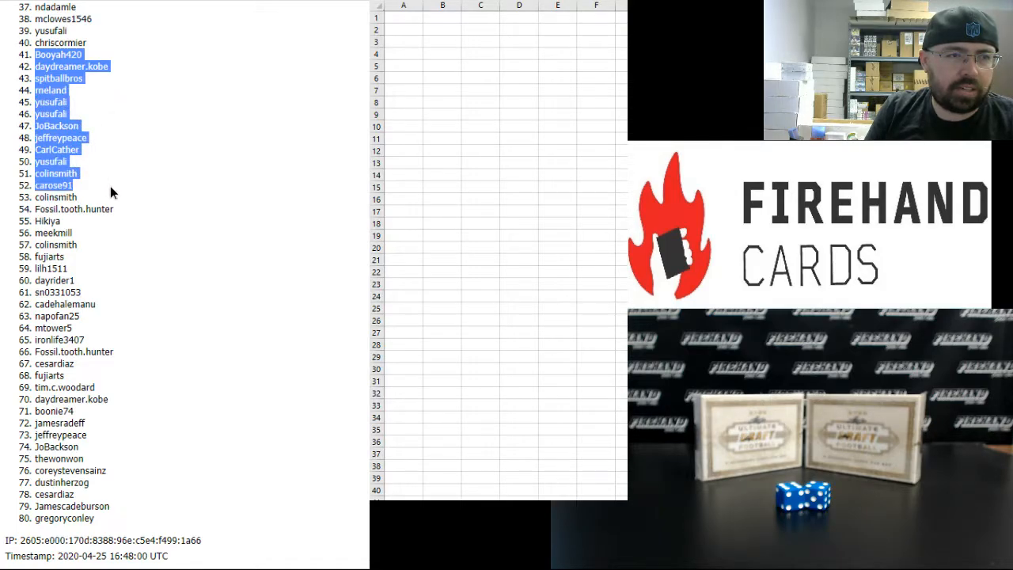
pyautogui.click(55, 209)
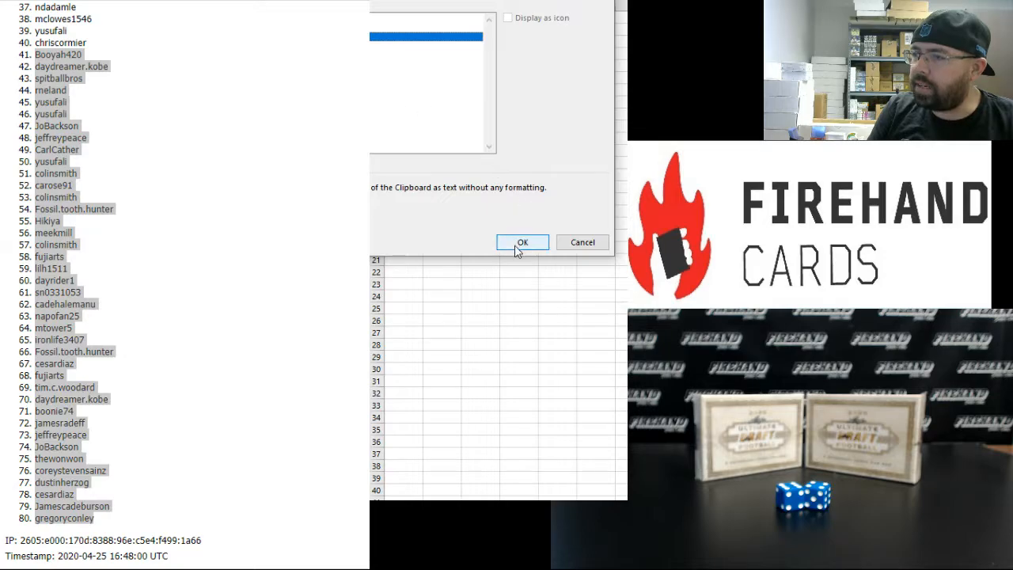
pyautogui.click(522, 242)
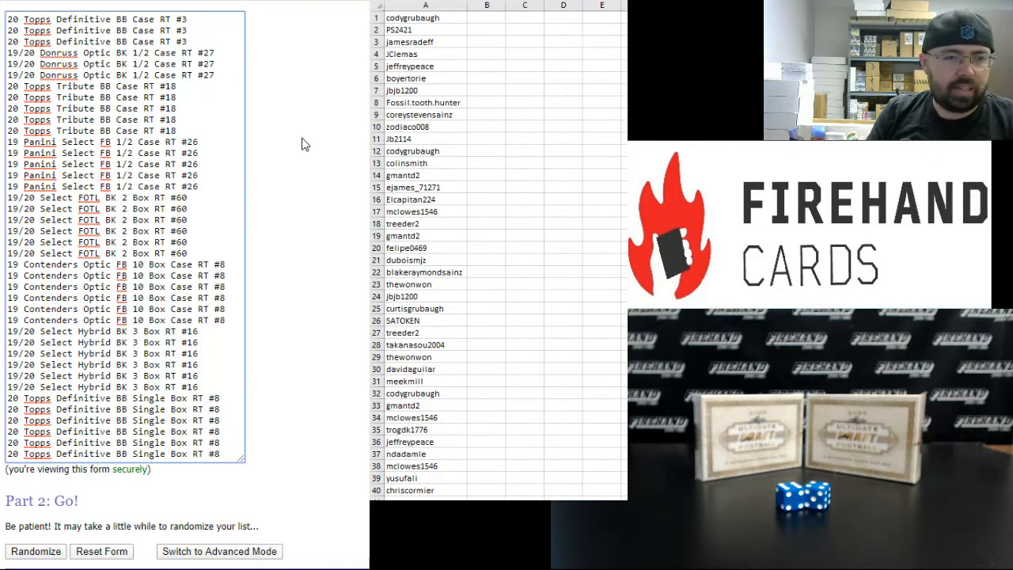
pyautogui.moveTo(301, 161)
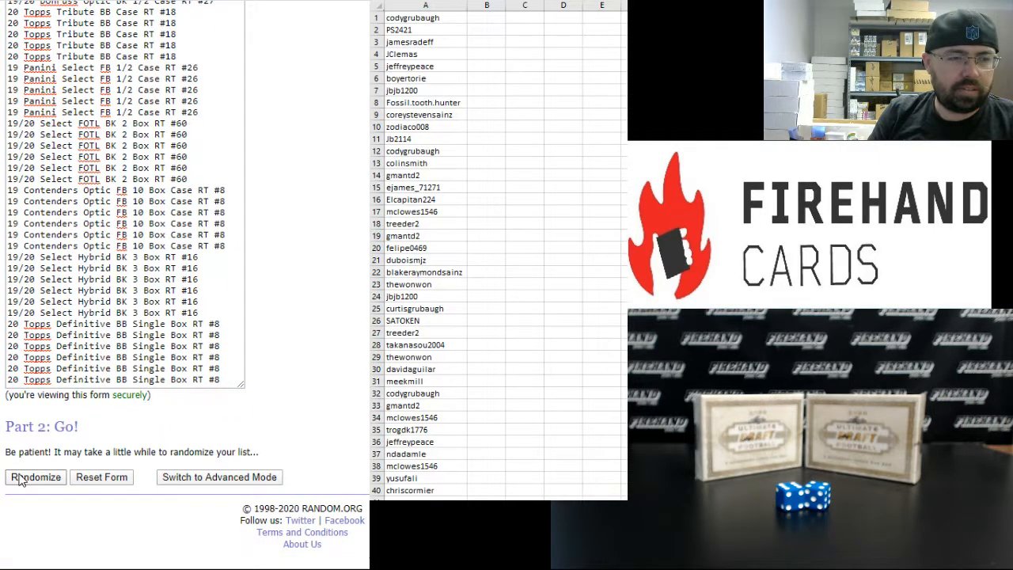
# Randomize the 40 autograph hit items and reshuffle them five more times.
pyautogui.click(35, 476)
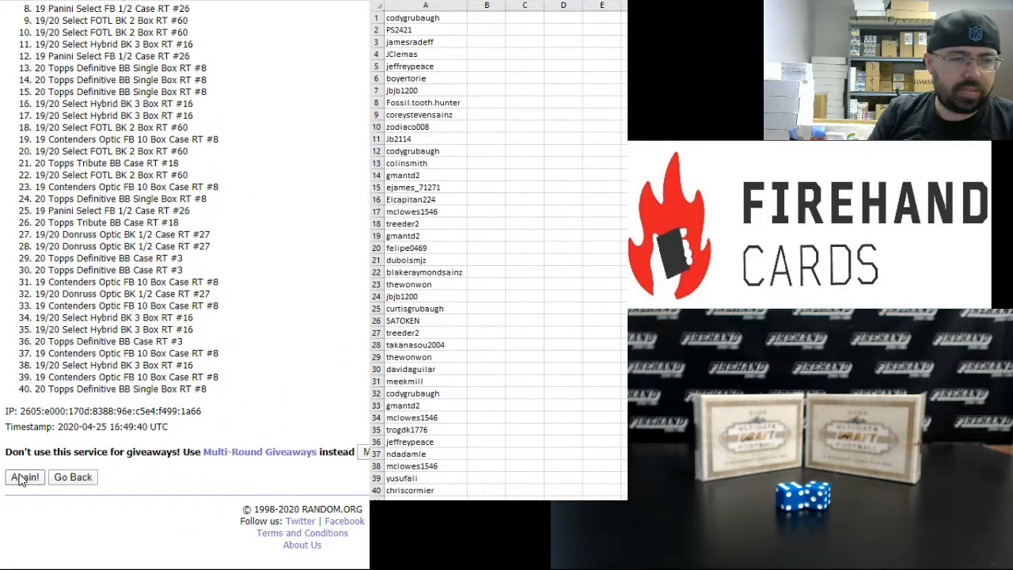
pyautogui.click(24, 476)
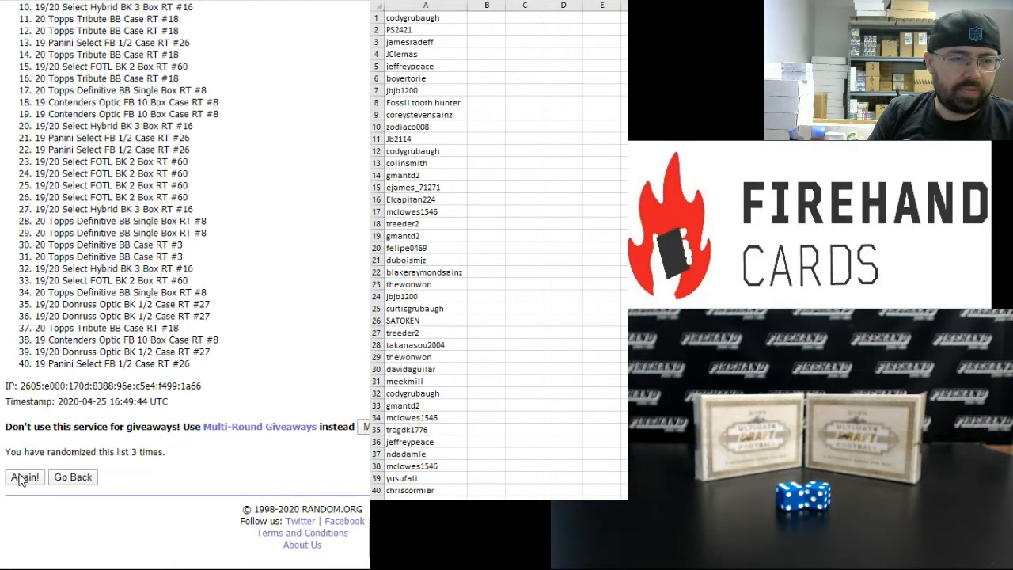
pyautogui.click(26, 476)
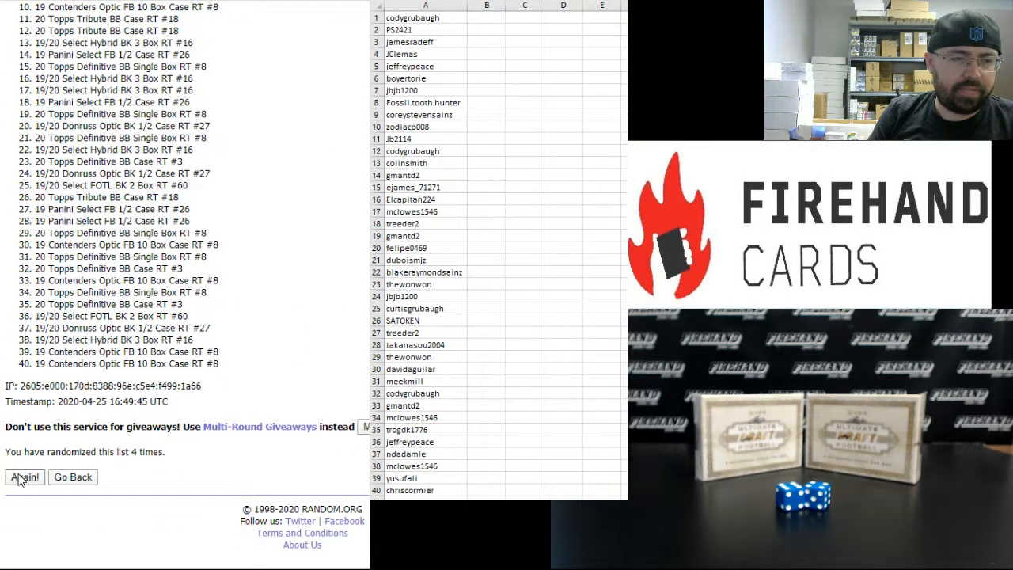
pyautogui.click(24, 476)
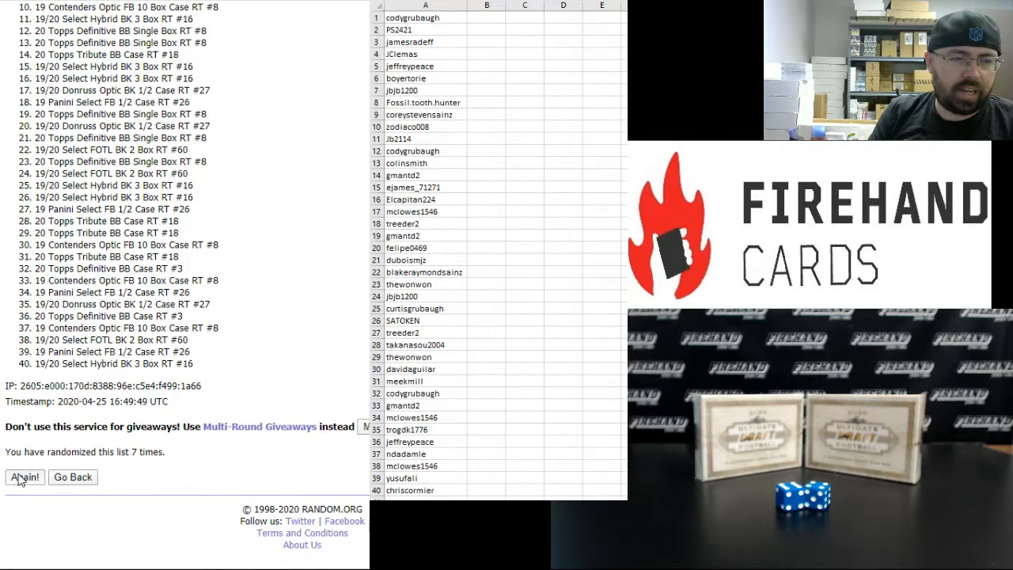
pyautogui.click(23, 476)
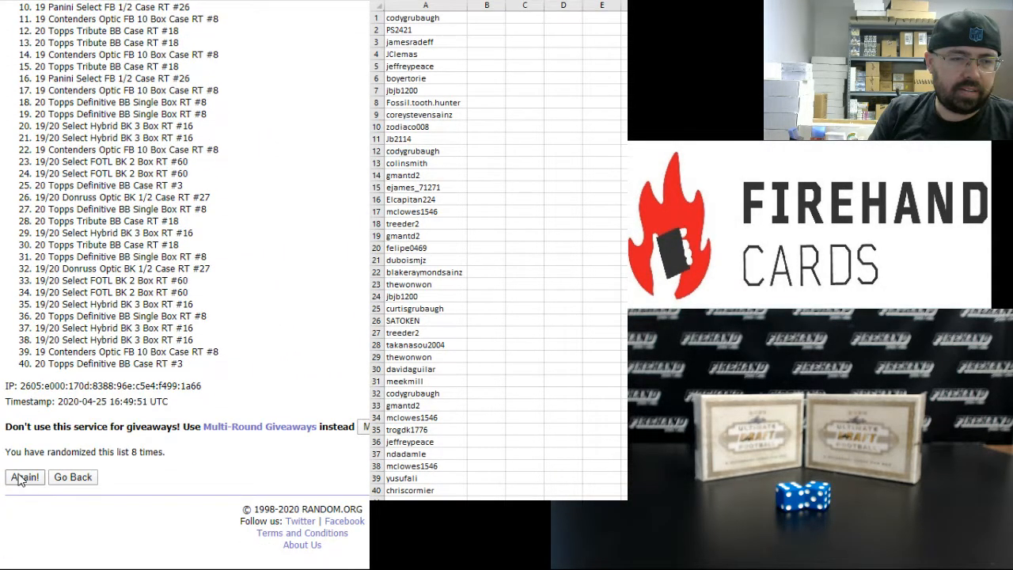
pyautogui.click(25, 476)
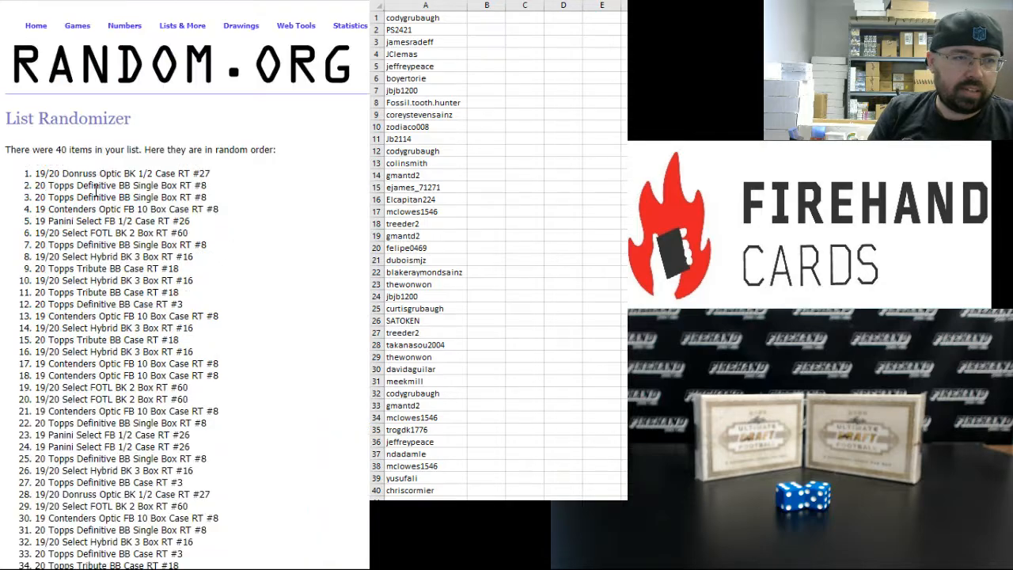
# Paste the shuffled hit list into column B as Text so each username gets a hit.
pyautogui.scroll(-3)
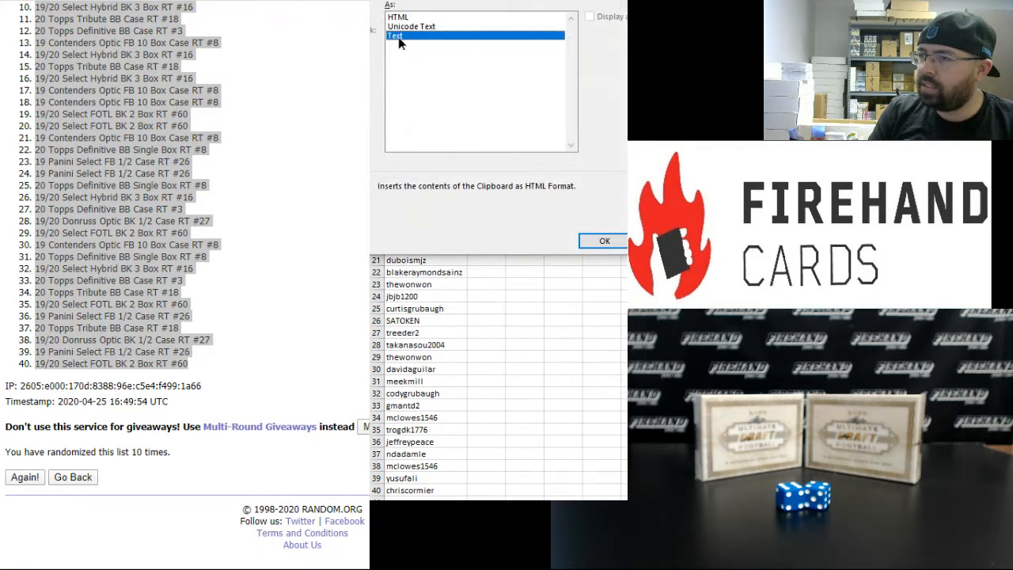
pyautogui.click(602, 240)
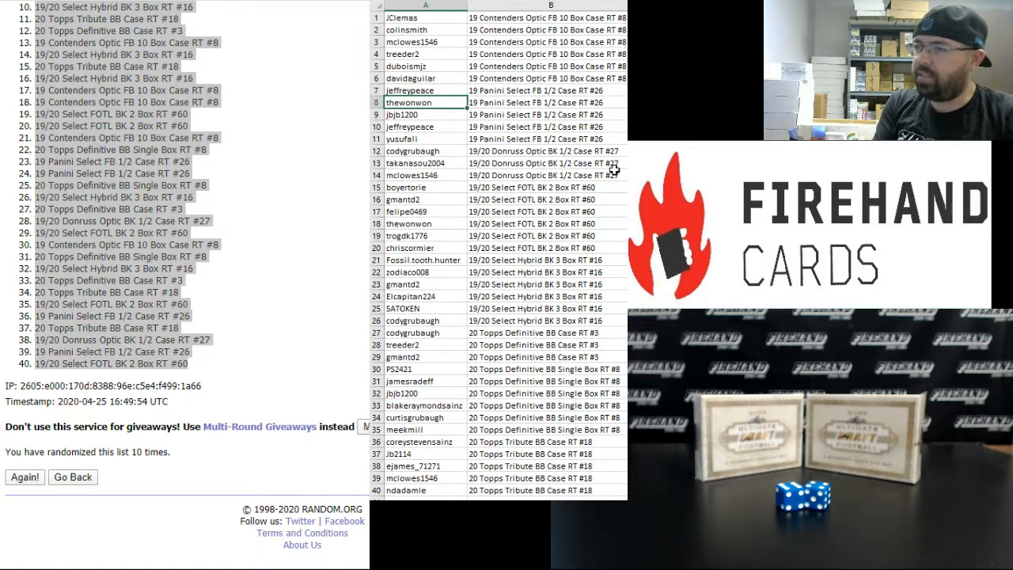
pyautogui.click(424, 127)
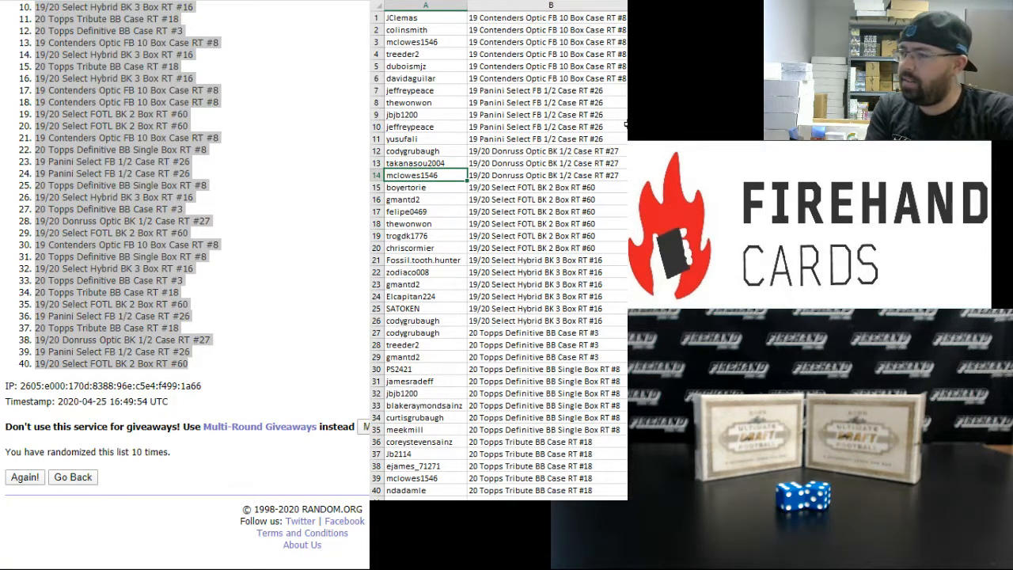
pyautogui.click(424, 187)
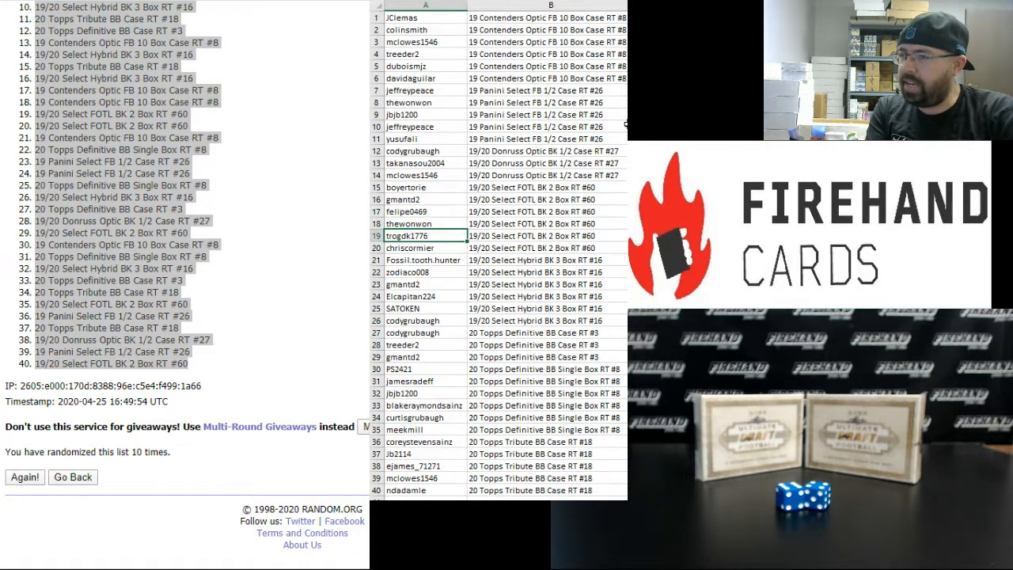
pyautogui.click(424, 247)
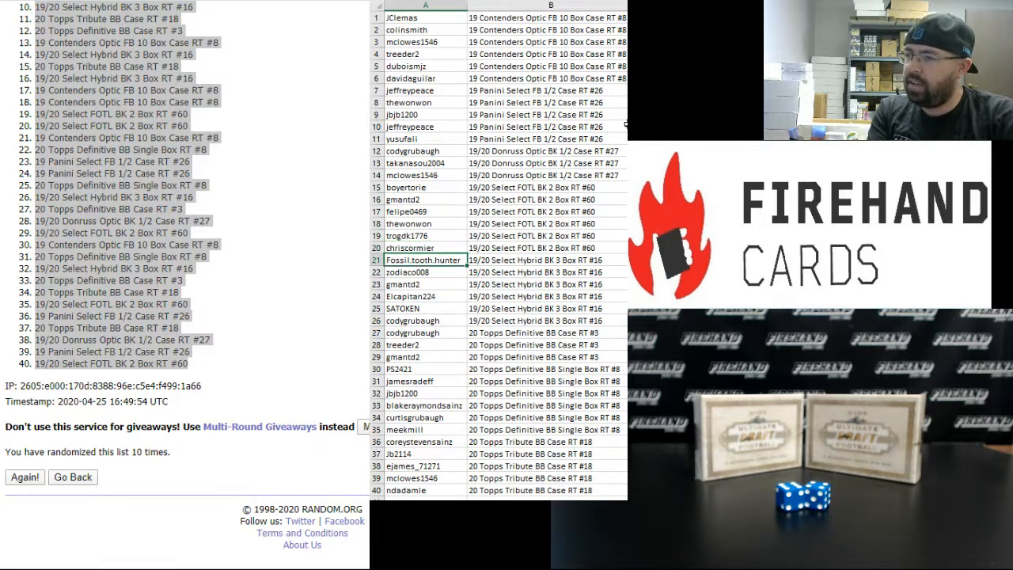
pyautogui.click(424, 296)
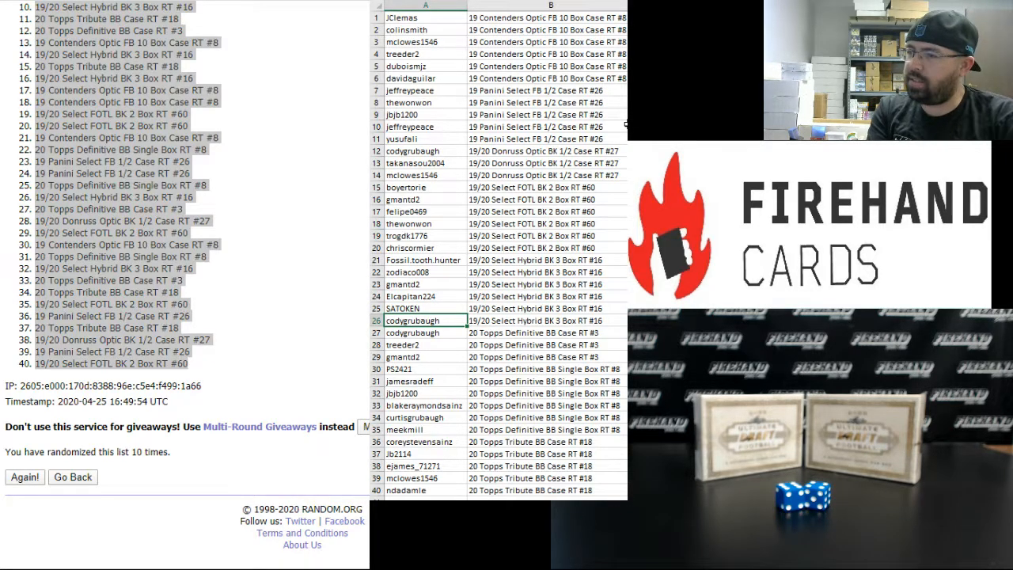
pyautogui.click(424, 356)
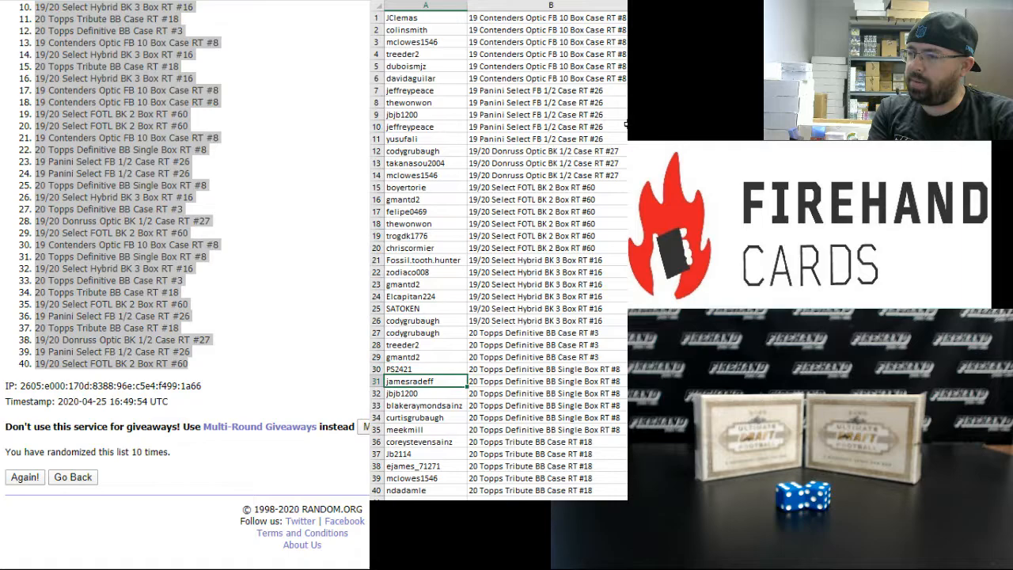
pyautogui.click(424, 418)
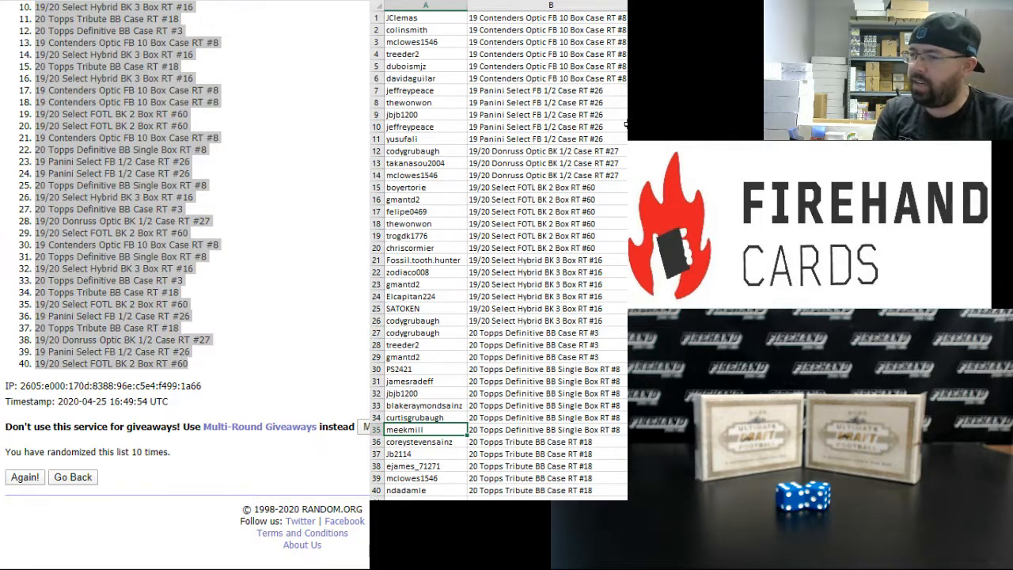
pyautogui.click(424, 453)
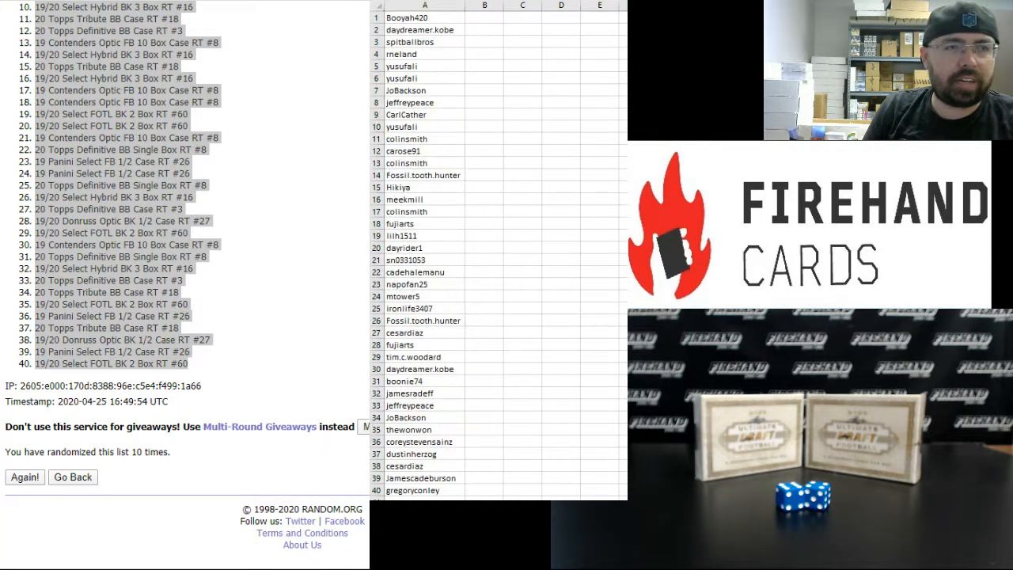
# Return to the username results and reshuffle the list three more times, up to 12 randomizations.
pyautogui.click(24, 476)
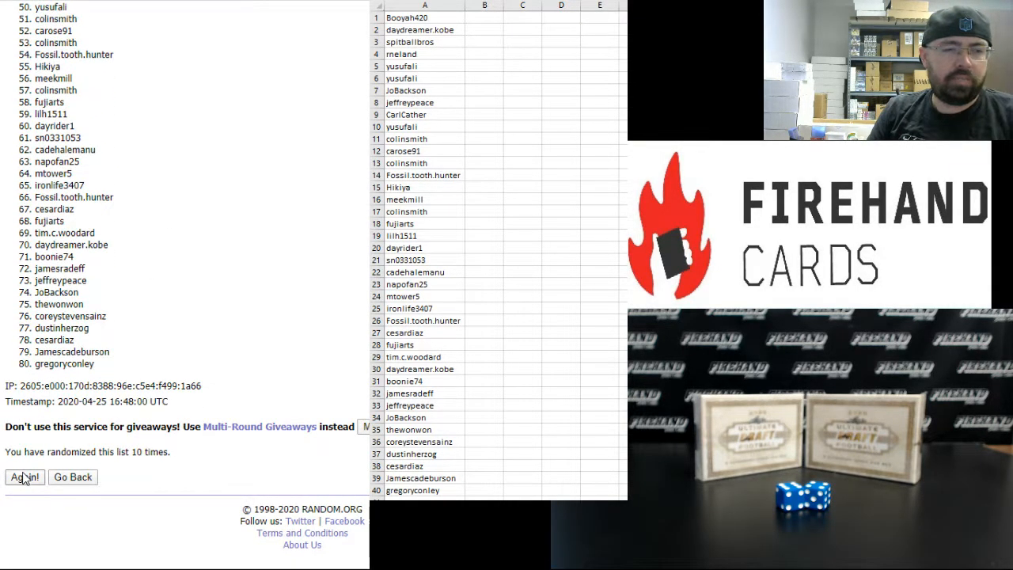
pyautogui.click(24, 476)
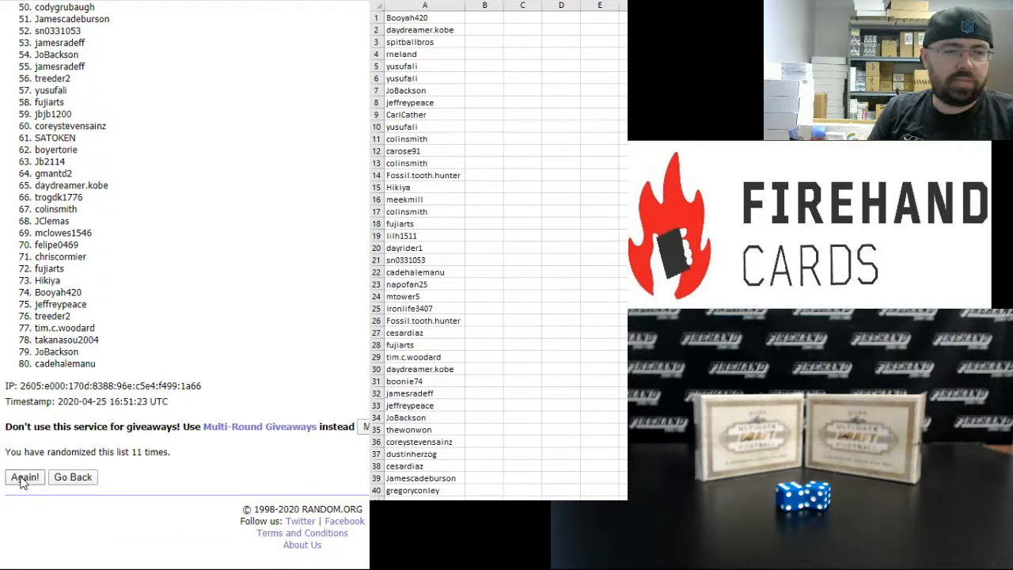
pyautogui.click(24, 476)
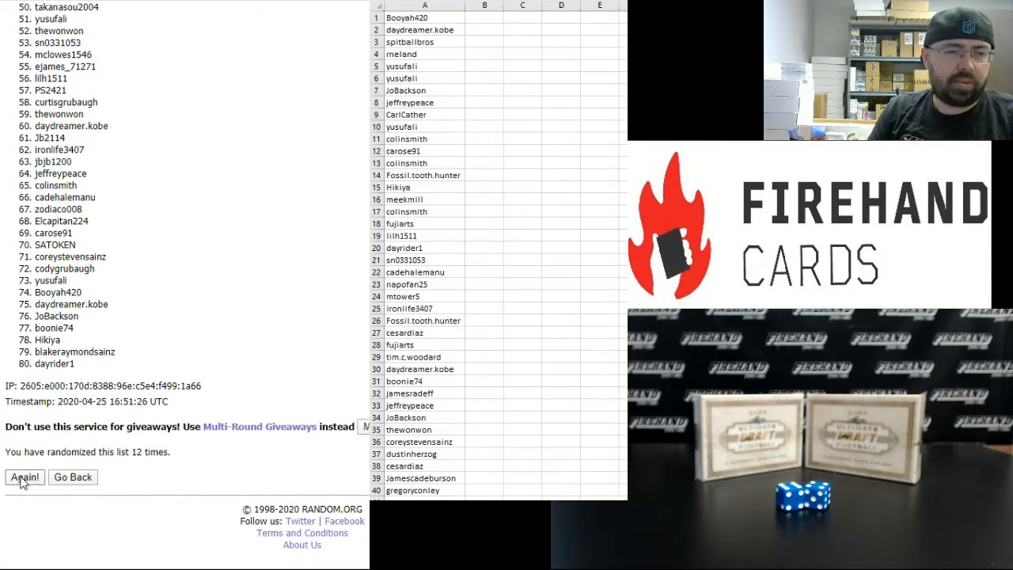
pyautogui.click(24, 476)
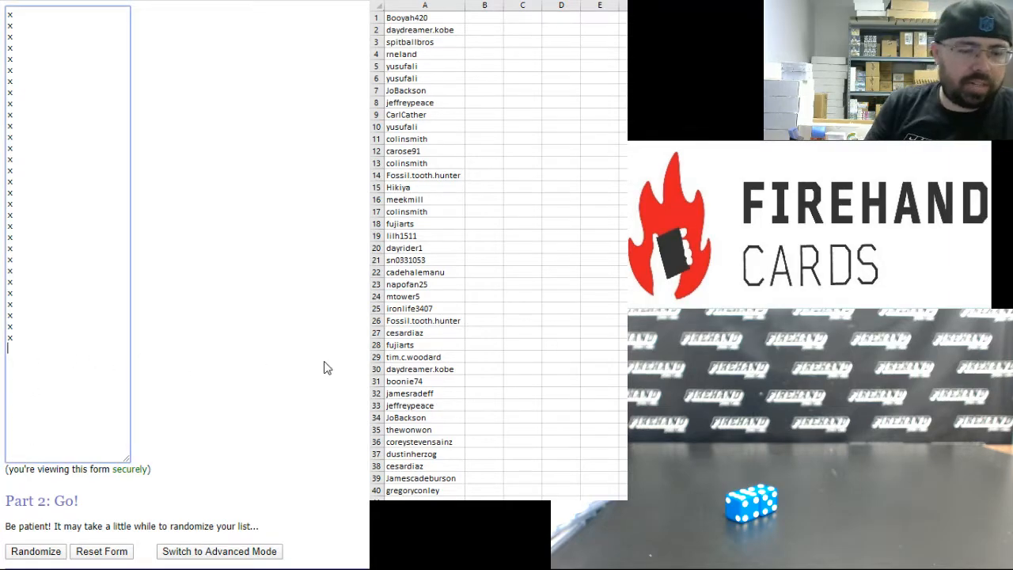
# Type K'Lavon Chaisson, KJ Hill, Ceedee Lamb and Troy as new lines below the x entries.
pyautogui.write('k')
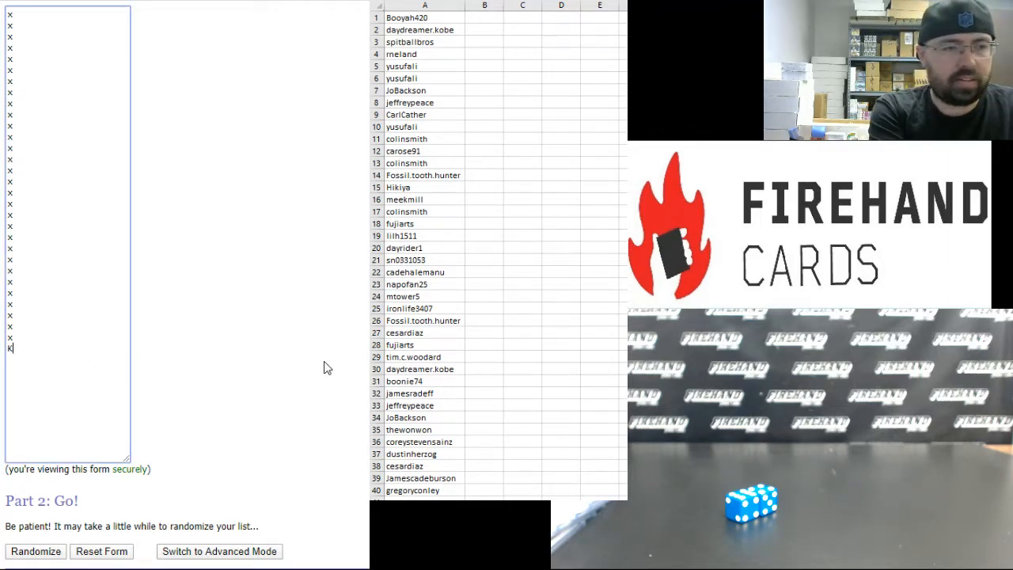
pyautogui.write("K'Lavon Cha")
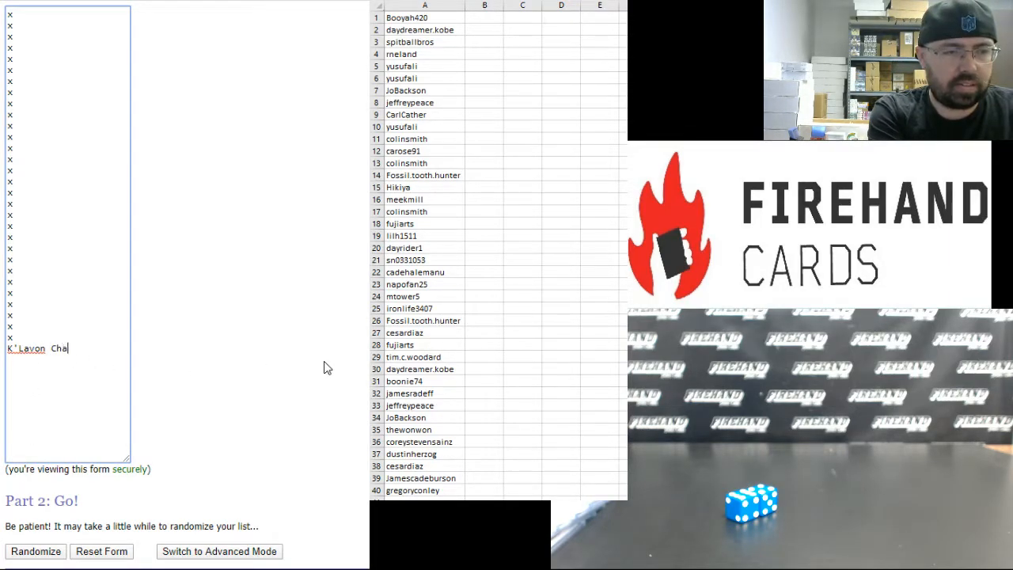
pyautogui.write('isson')
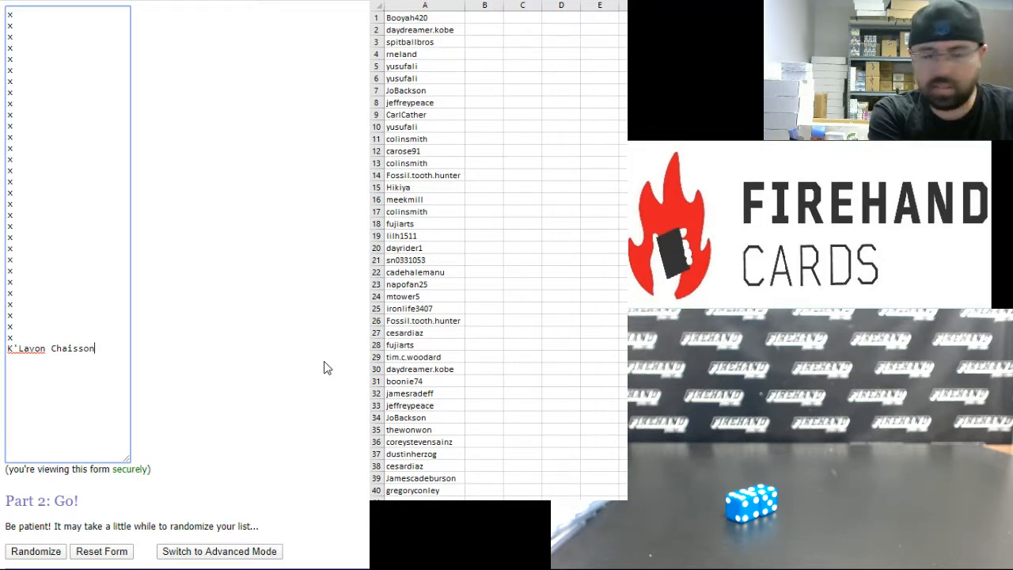
pyautogui.write('K')
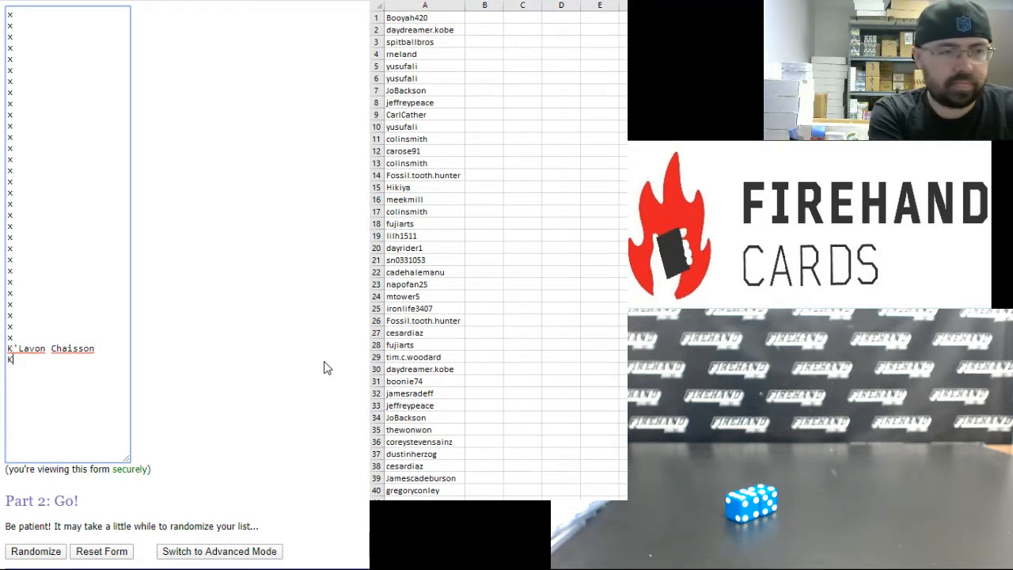
pyautogui.write('J Hill')
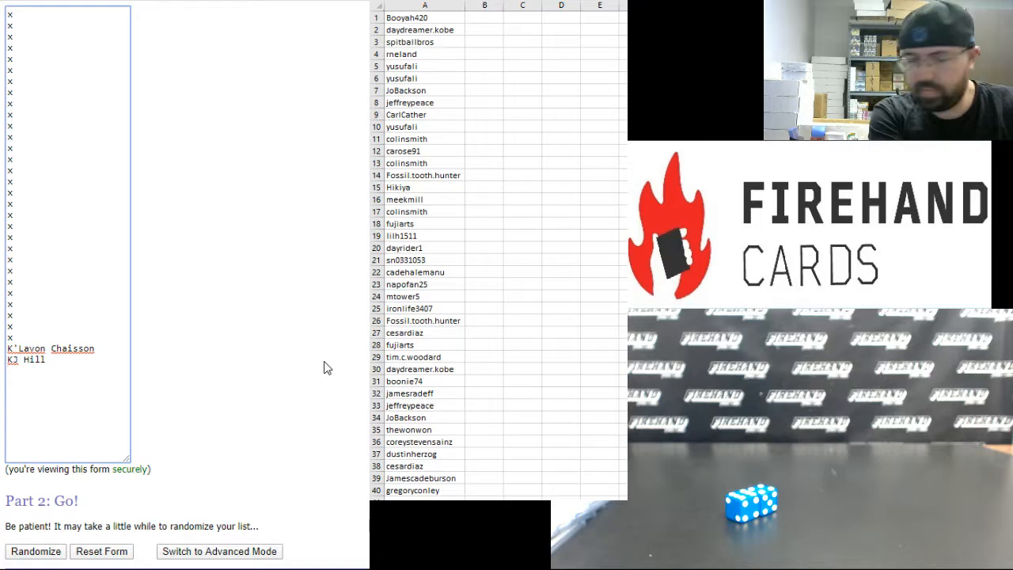
pyautogui.write('Ceedee Lamb')
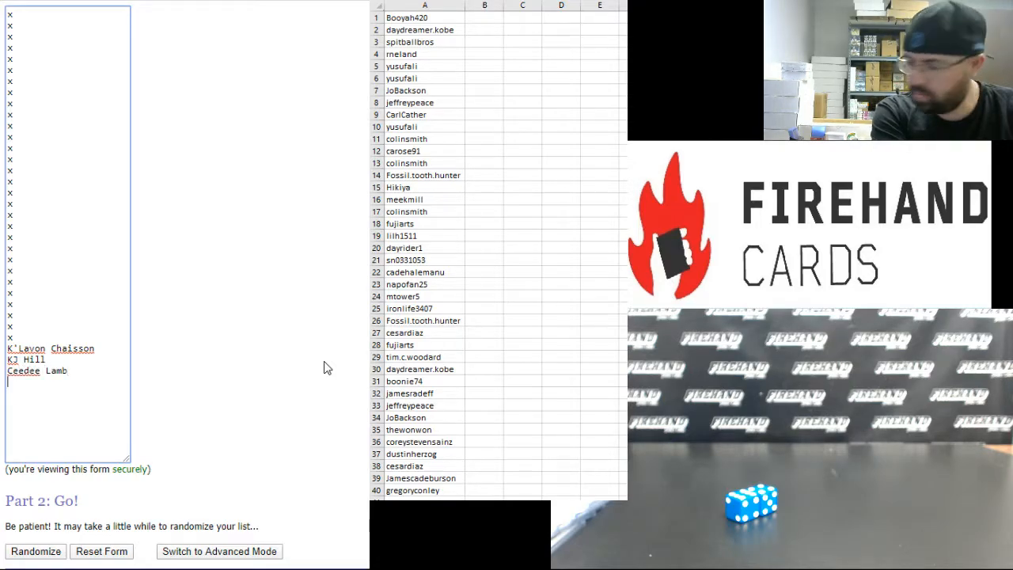
pyautogui.write('Troy Dye')
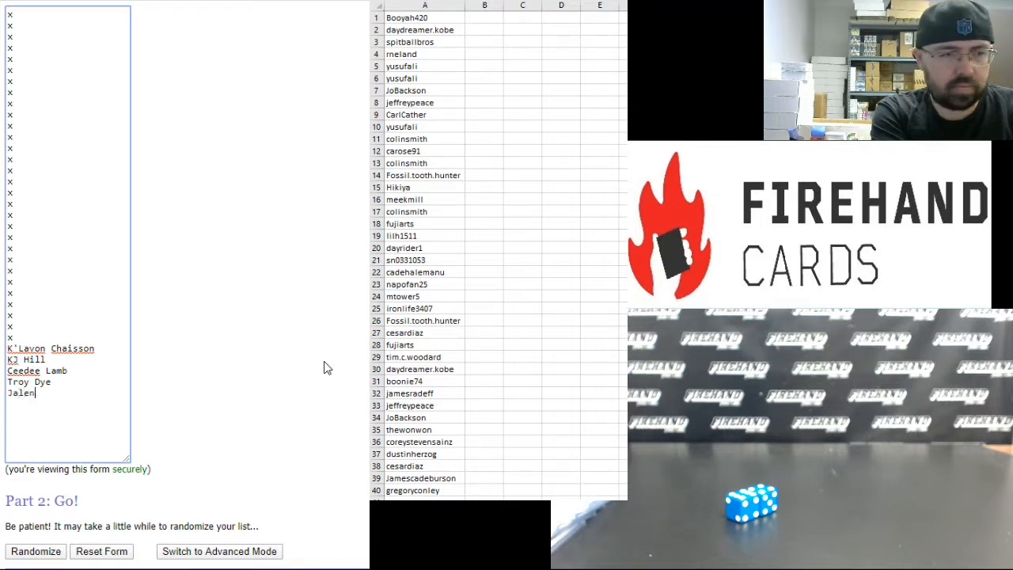
# Continue with Hurts, Cam Akers, Charlie Woe, Anfernee Jennings, KJ Hamler and Justin Herbert.
pyautogui.write('Hurts')
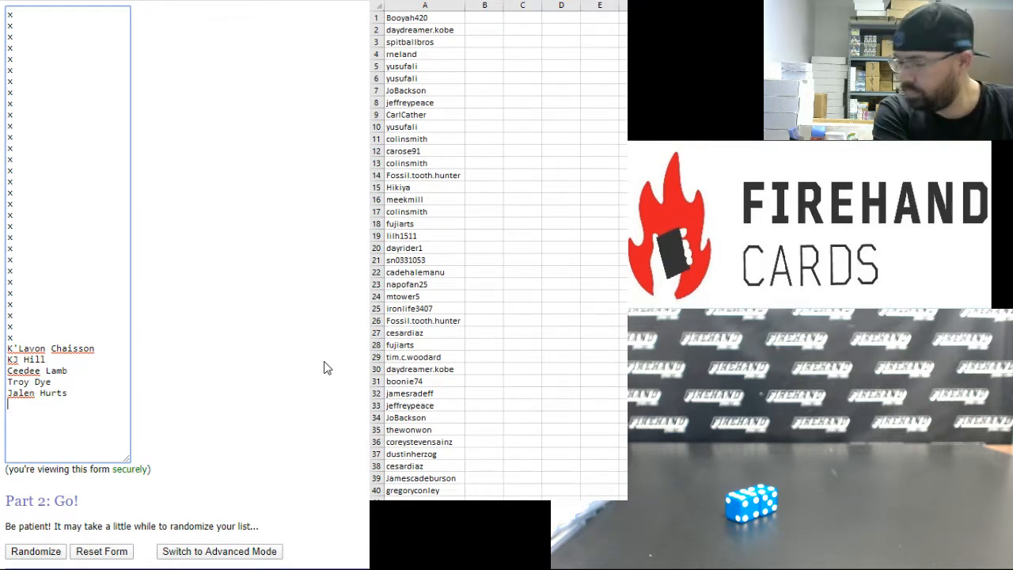
pyautogui.write('Cam Akjers')
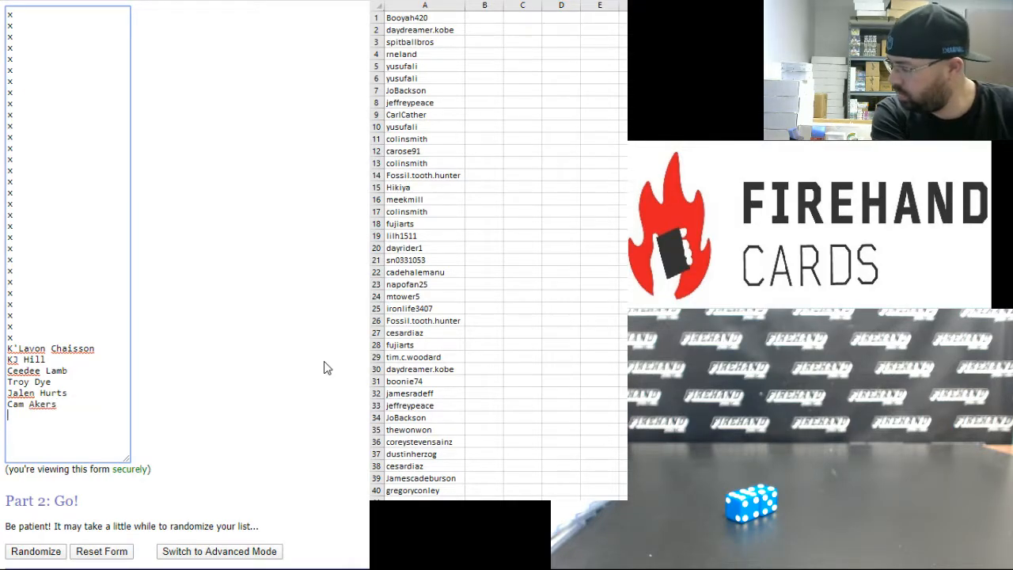
pyautogui.write('Charlie Woerner')
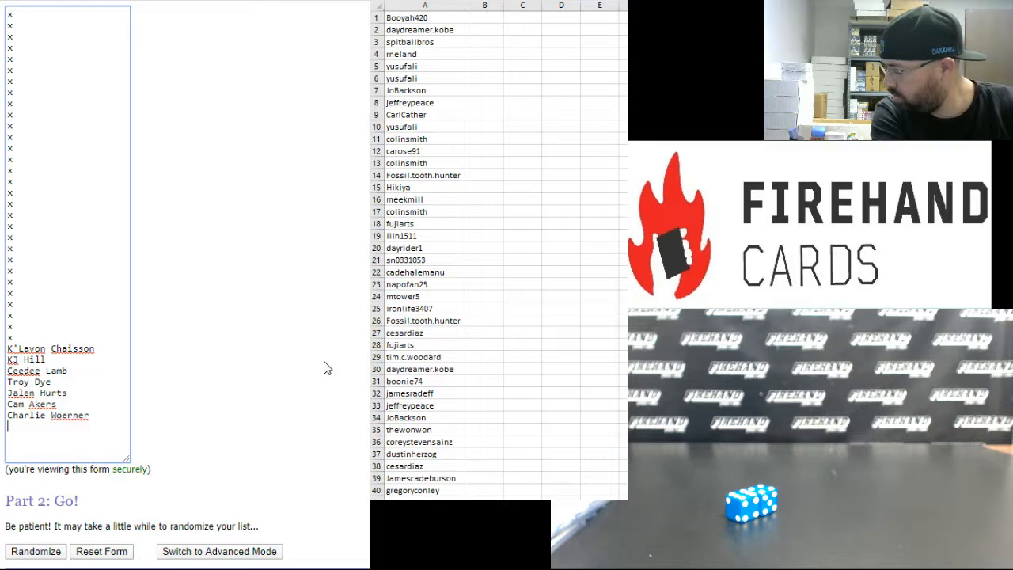
pyautogui.write('Anfernee')
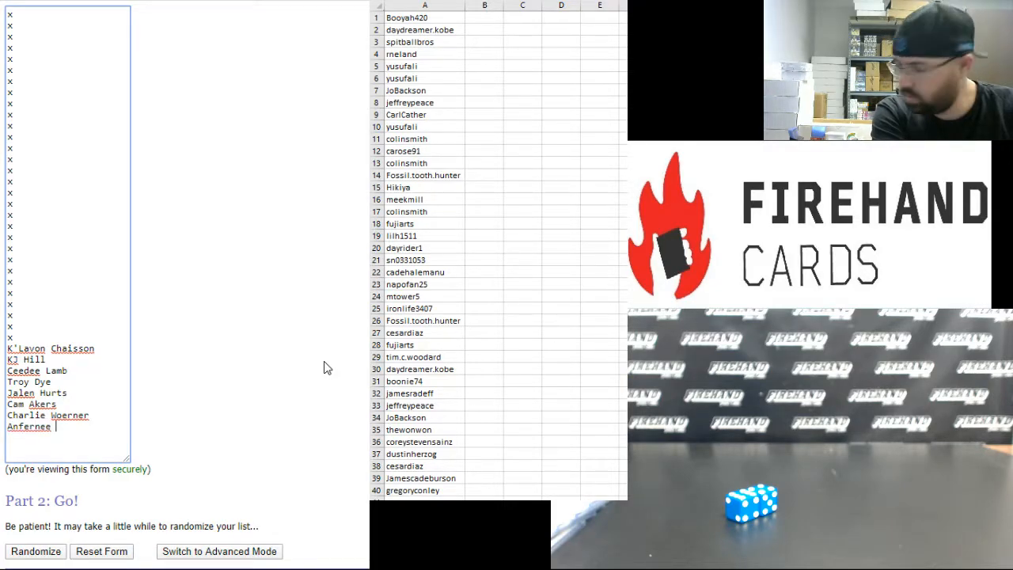
pyautogui.write('Jennings')
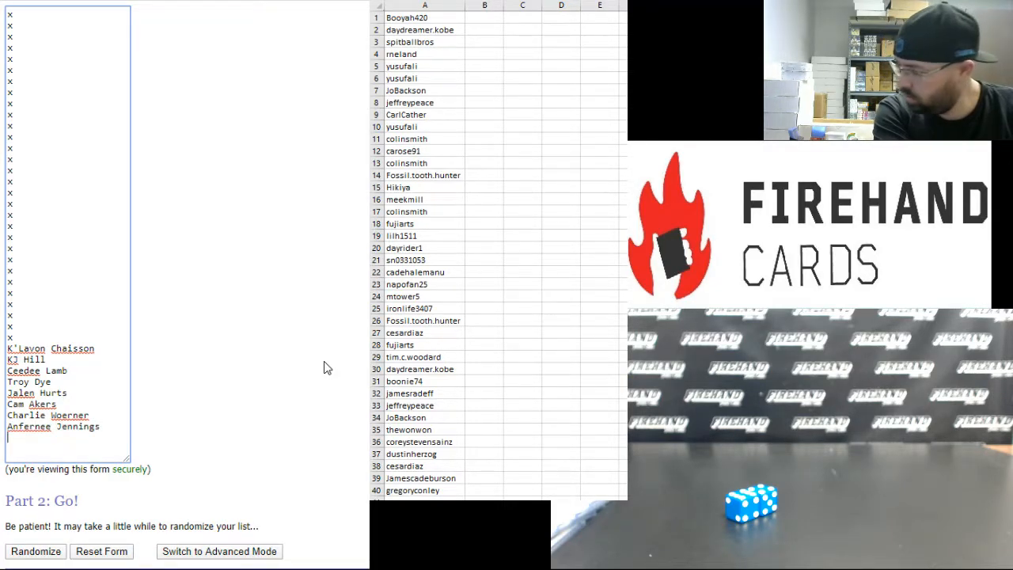
pyautogui.write('KJ Haml')
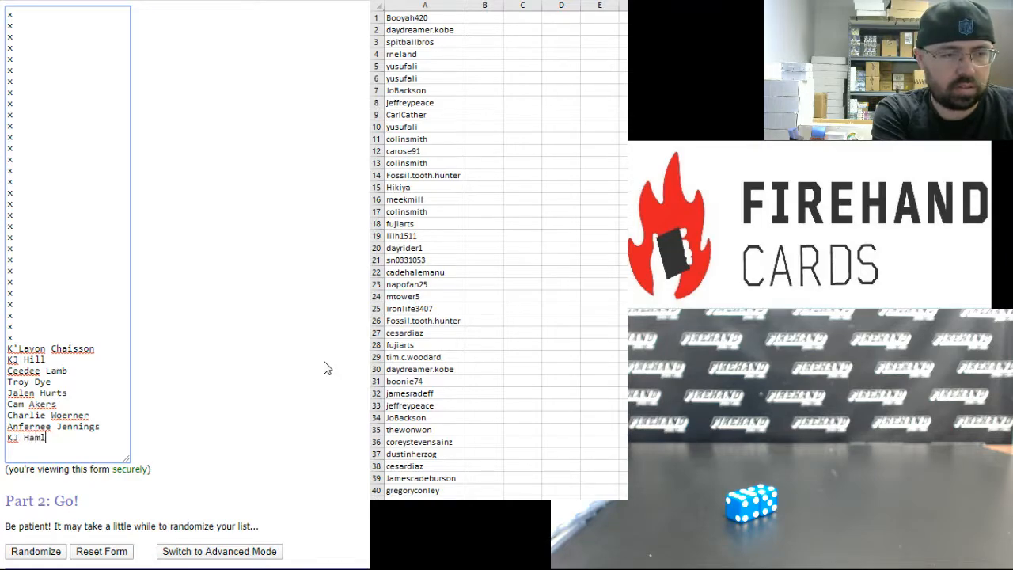
pyautogui.write('Justin Herbert')
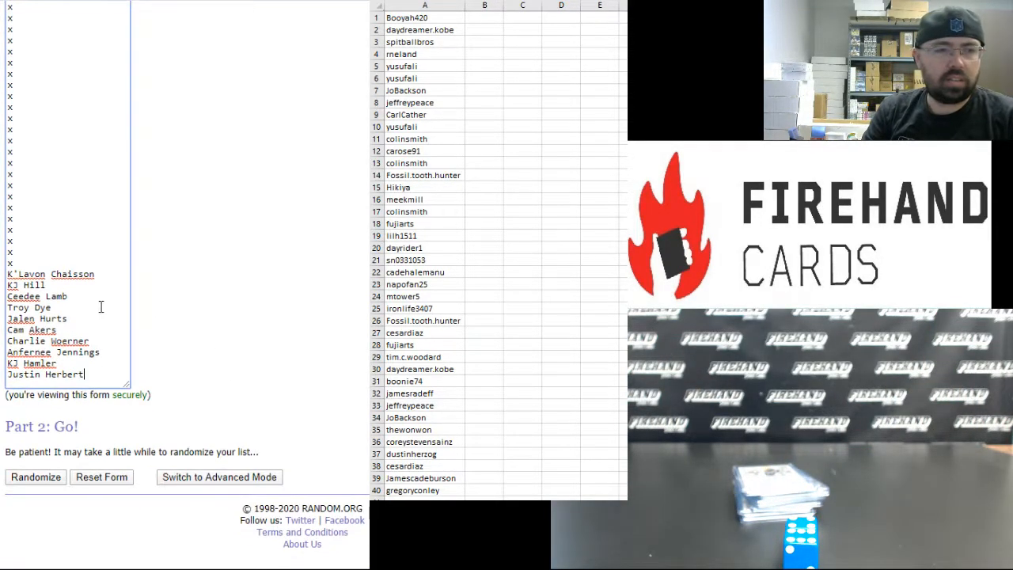
# Randomize the player-and-x list and reshuffle it until it reaches ten randomizations.
pyautogui.click(35, 476)
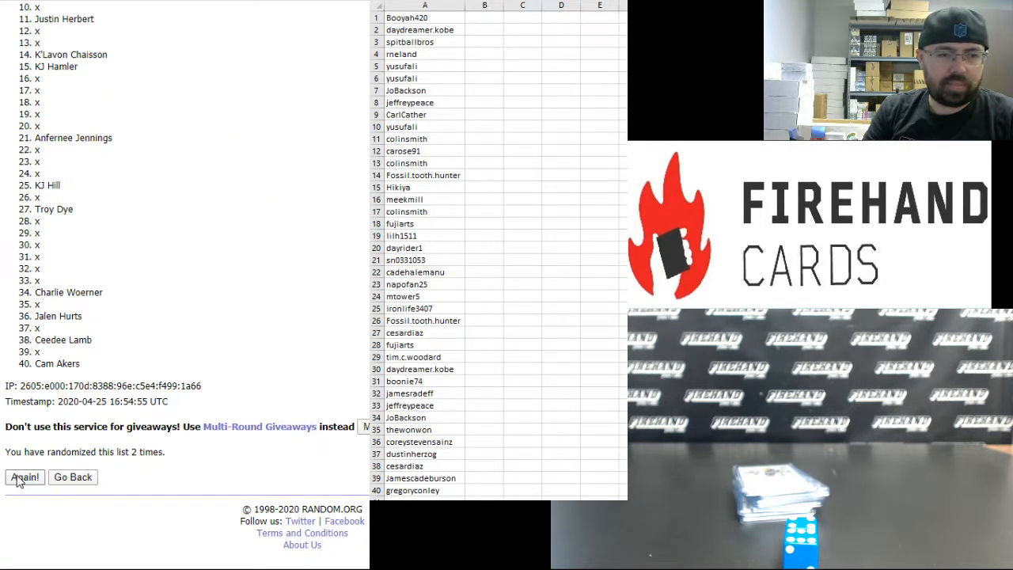
pyautogui.click(24, 477)
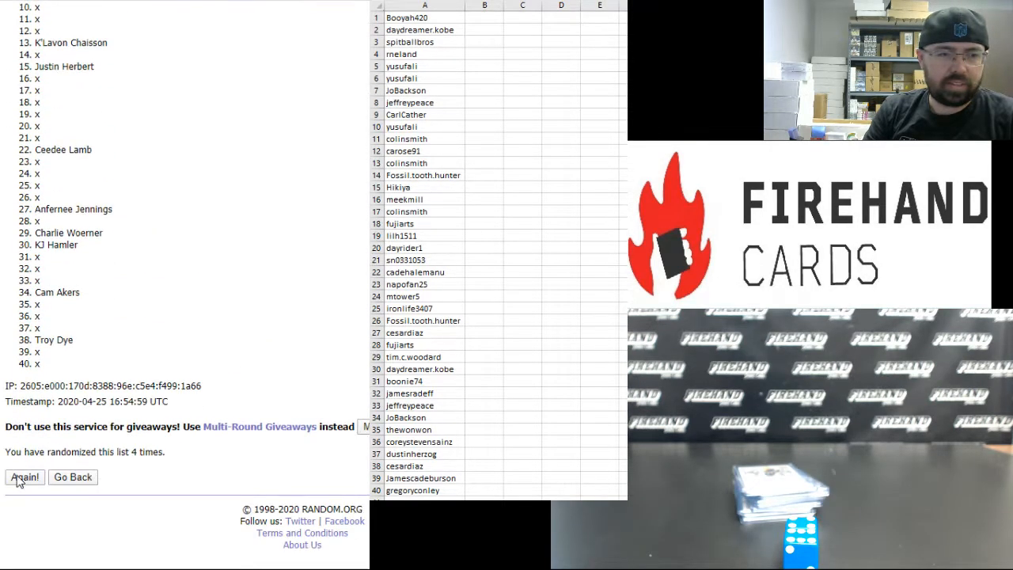
pyautogui.click(25, 476)
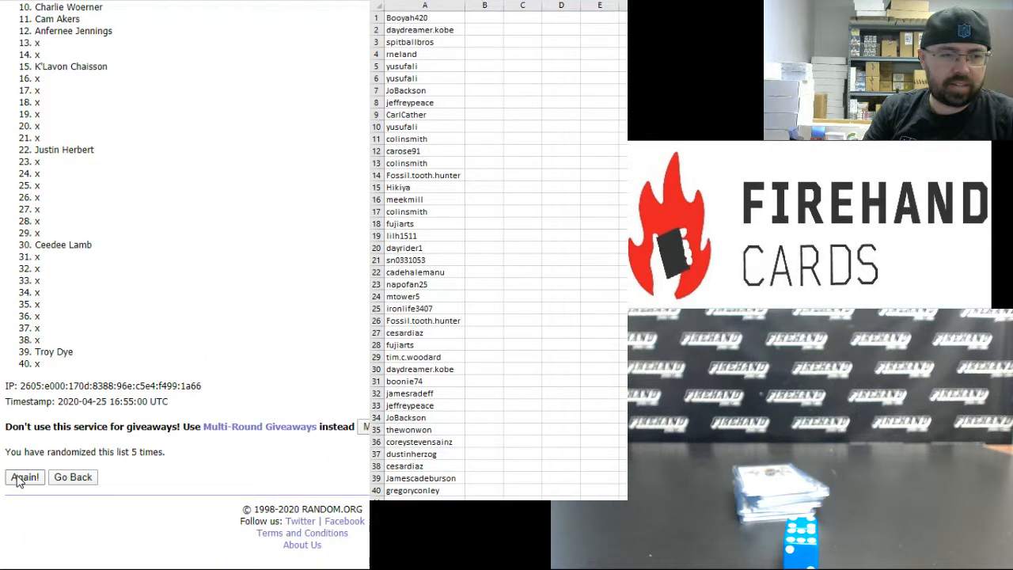
pyautogui.click(24, 477)
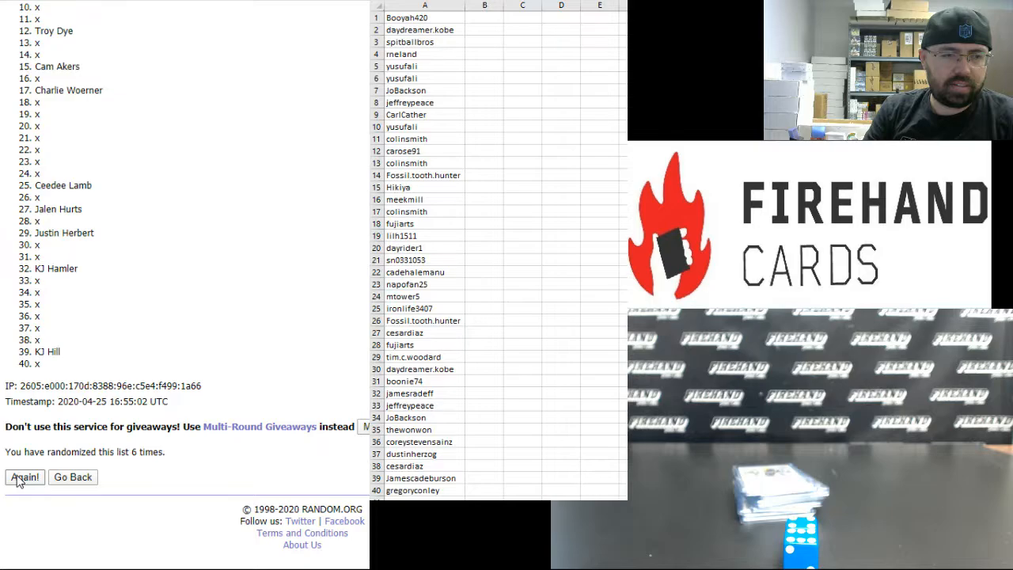
pyautogui.click(24, 476)
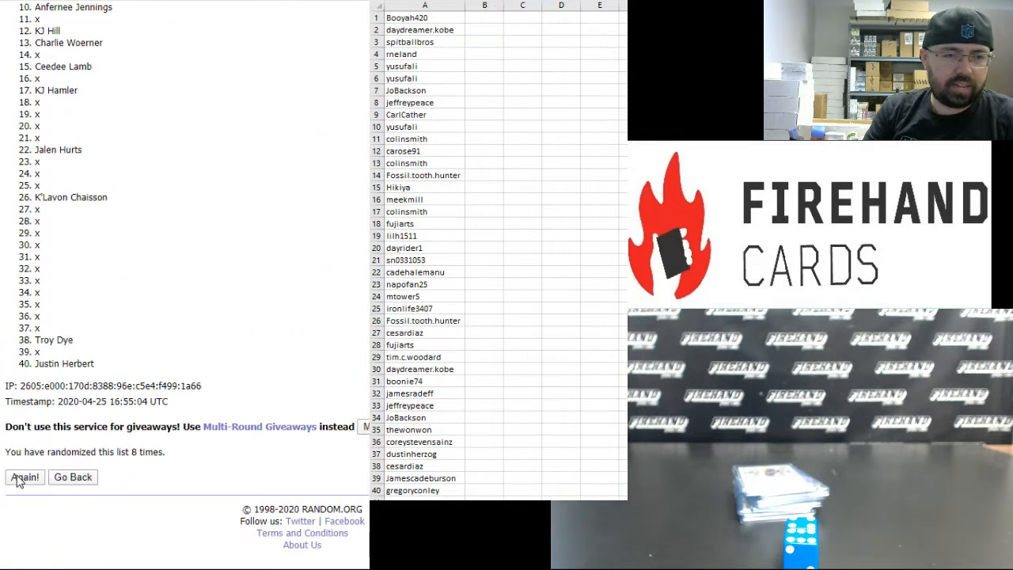
pyautogui.click(24, 476)
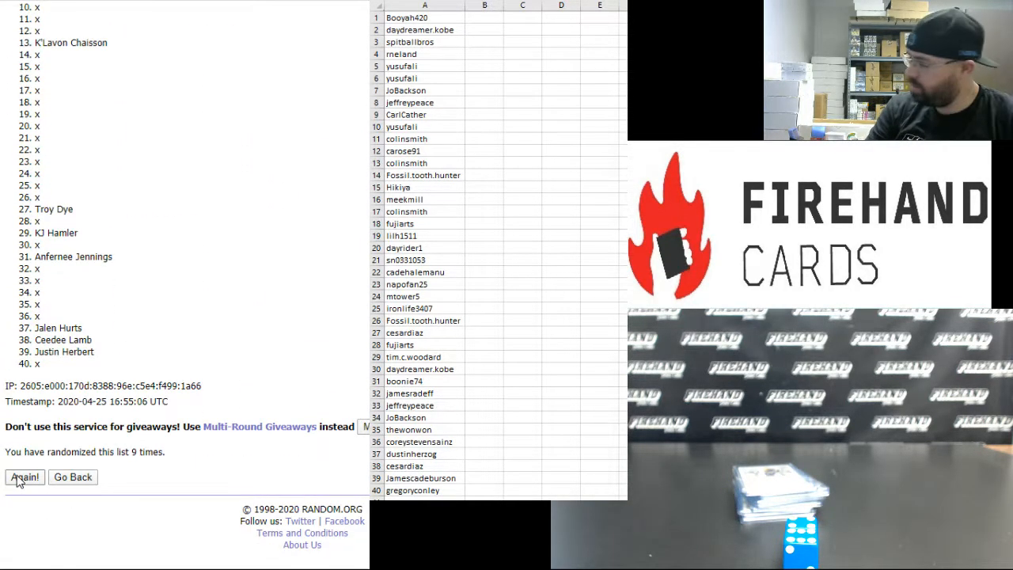
pyautogui.click(24, 476)
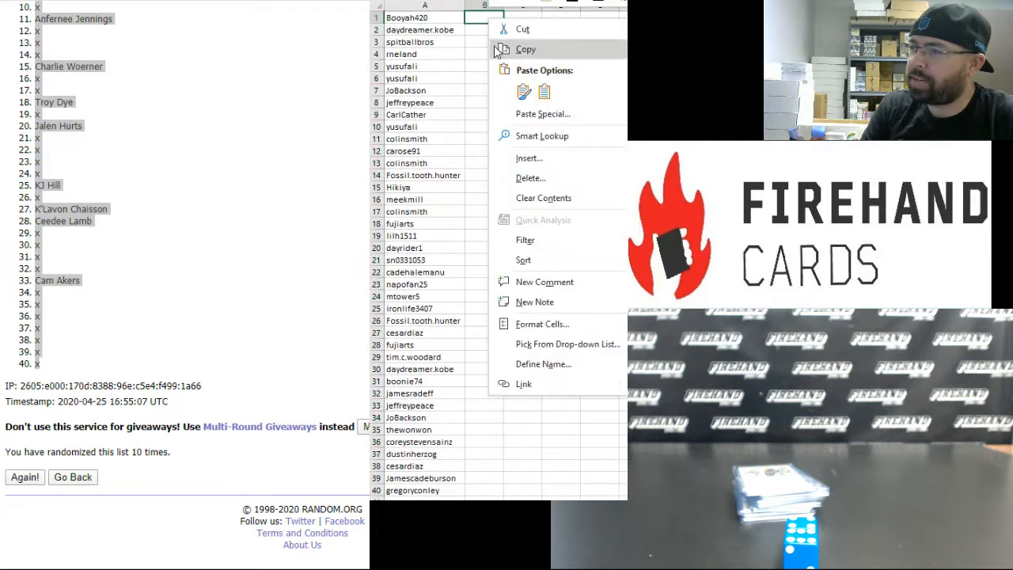
# Paste the results into column B as Text, then sort the top ten rows by username and widen the columns.
pyautogui.click(542, 114)
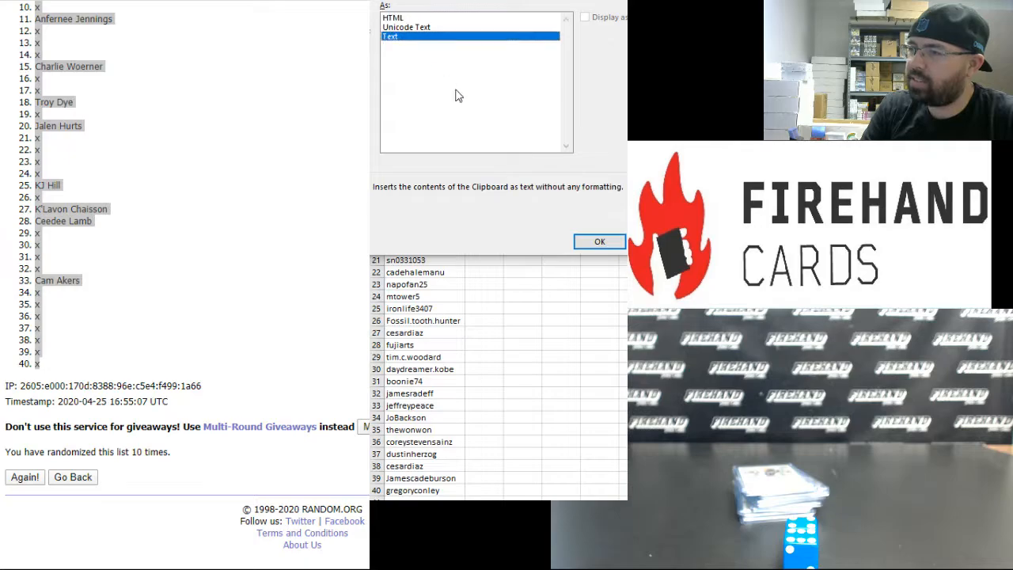
pyautogui.click(598, 241)
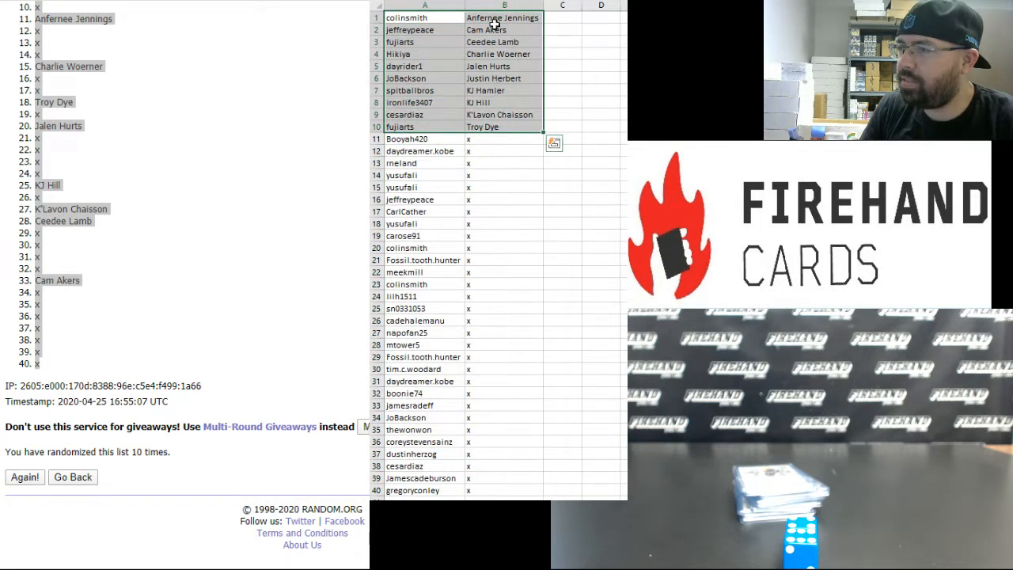
pyautogui.rightClick(503, 17)
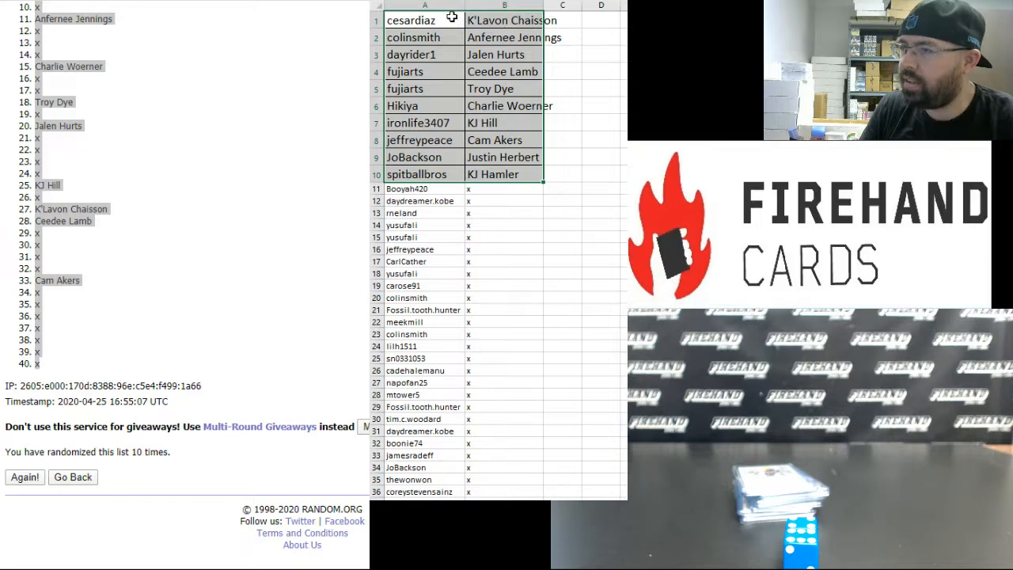
pyautogui.click(424, 6)
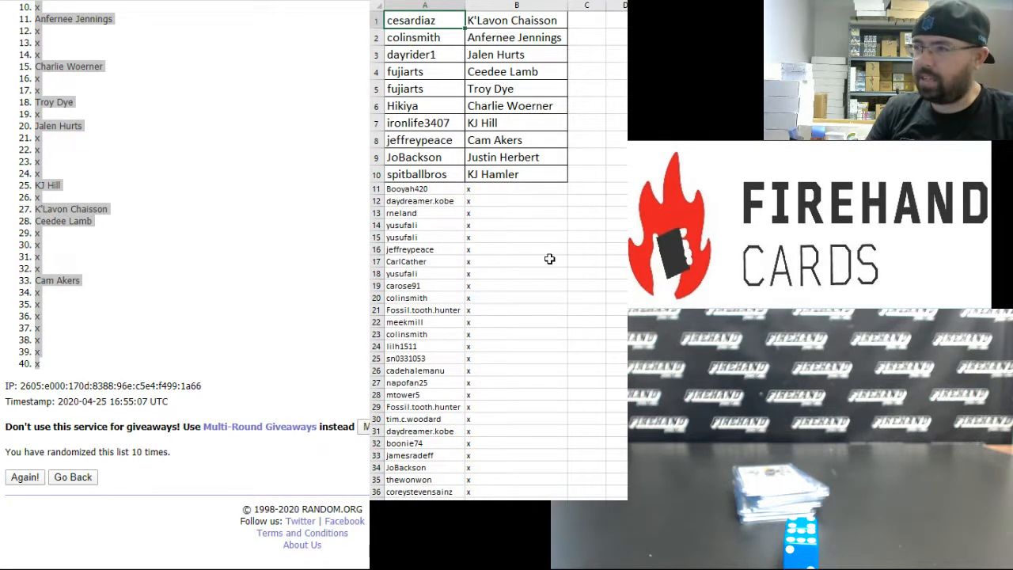
pyautogui.click(411, 38)
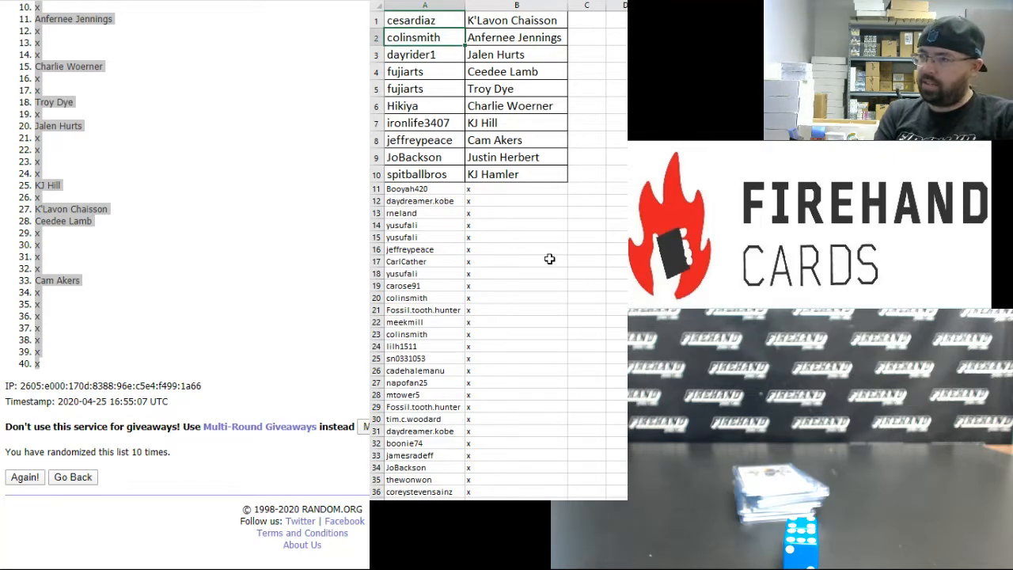